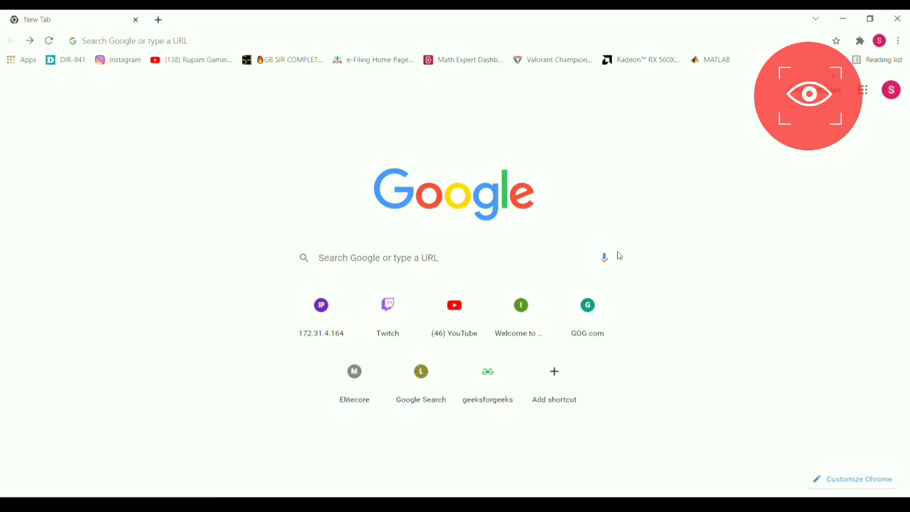
mouse_move(709, 264)
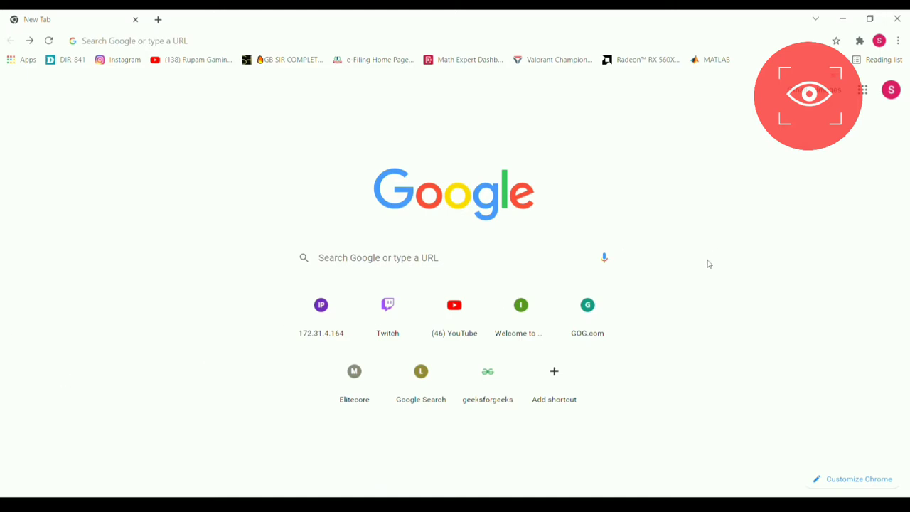
mouse_move(454, 304)
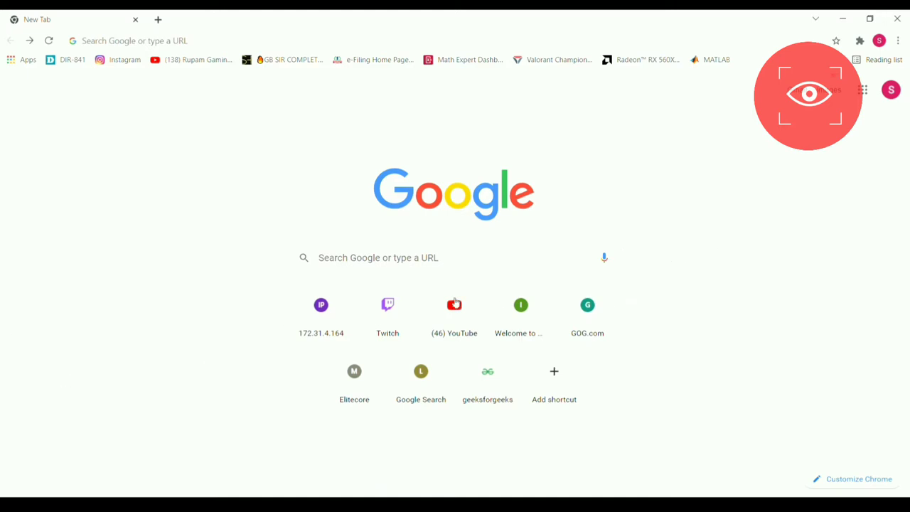
mouse_move(422, 313)
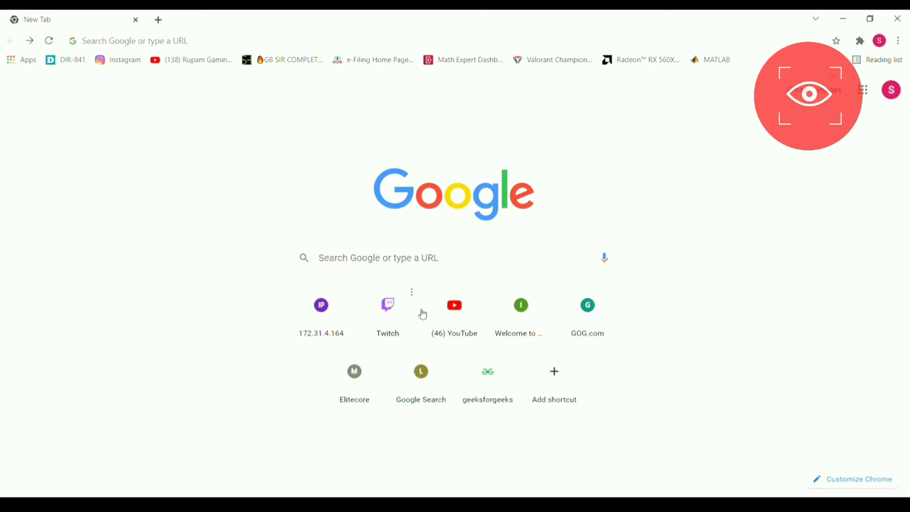
mouse_move(870, 101)
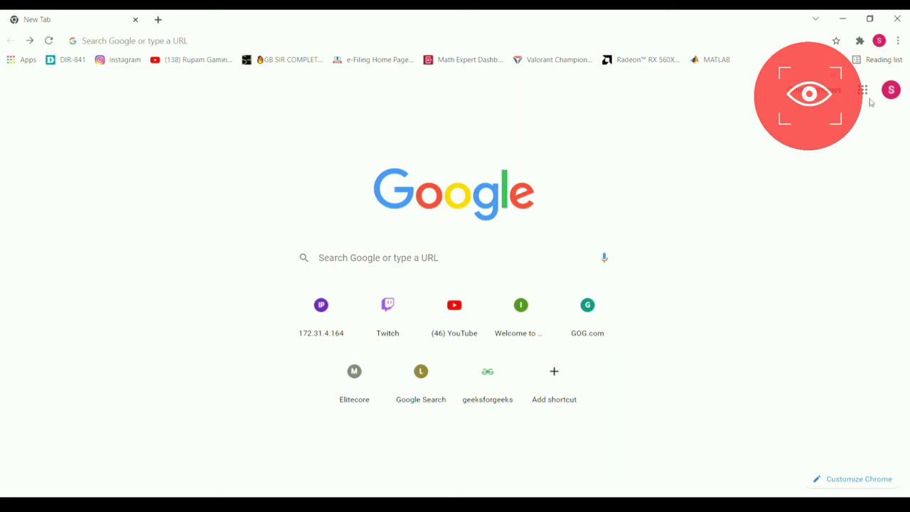
mouse_move(503, 295)
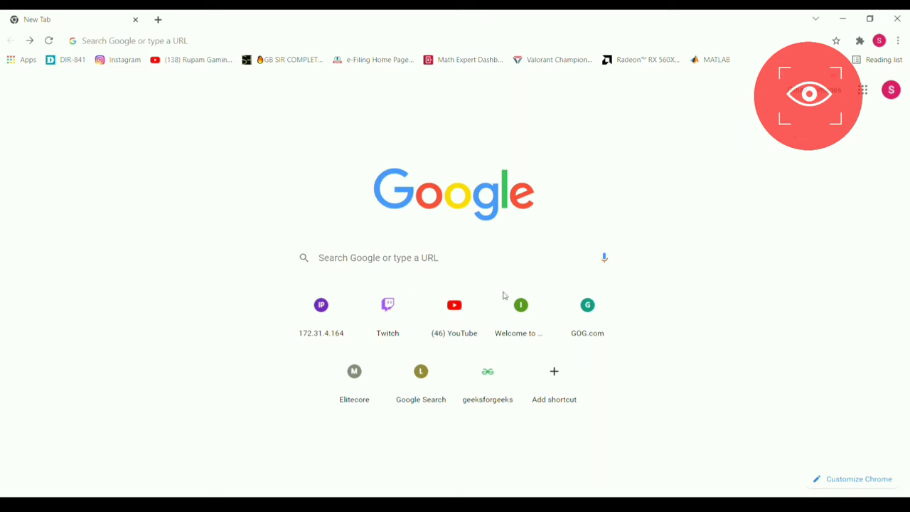
mouse_move(708, 263)
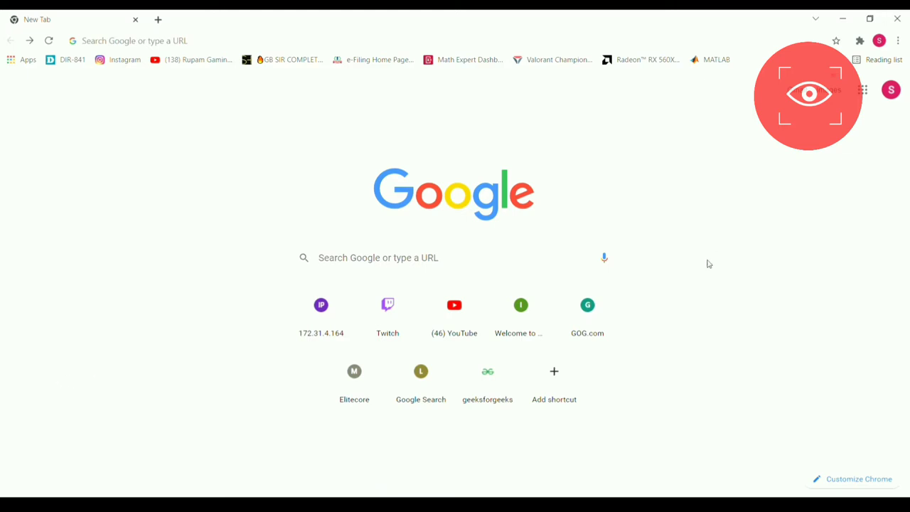
mouse_move(422, 314)
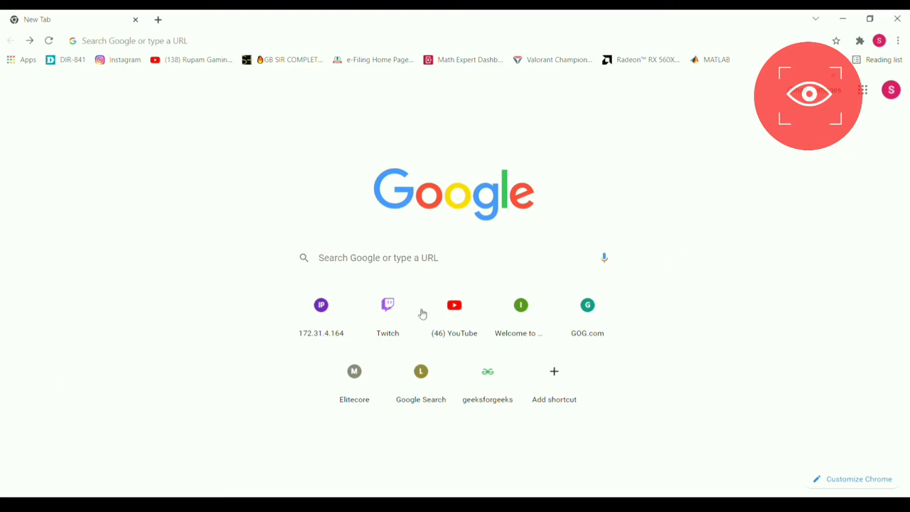
mouse_move(423, 313)
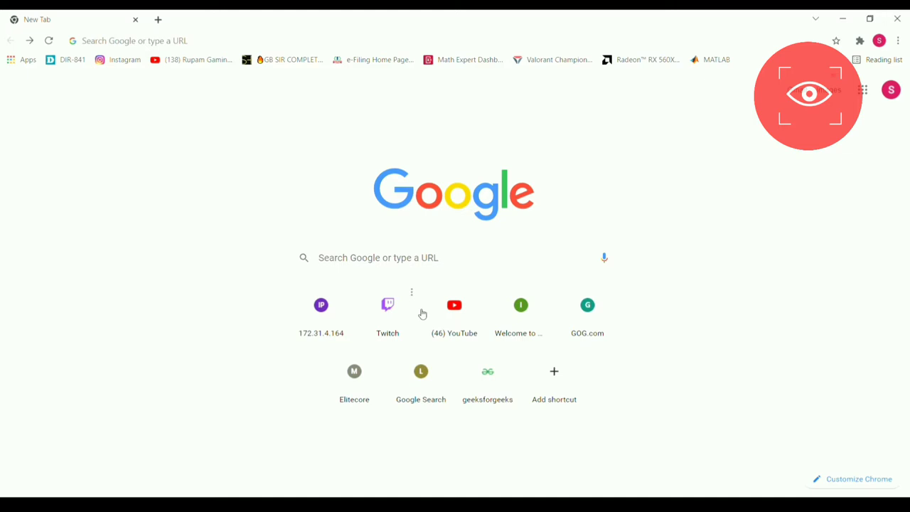
mouse_move(744, 139)
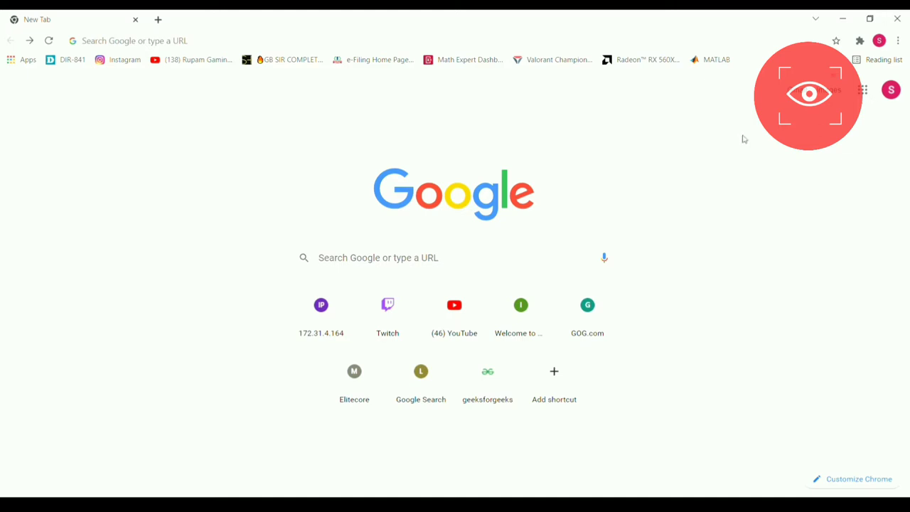
mouse_move(503, 297)
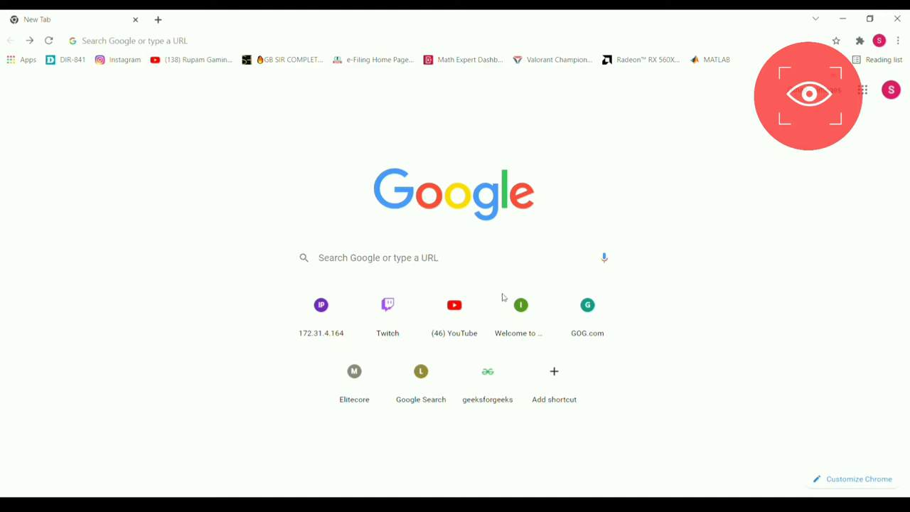
mouse_move(708, 263)
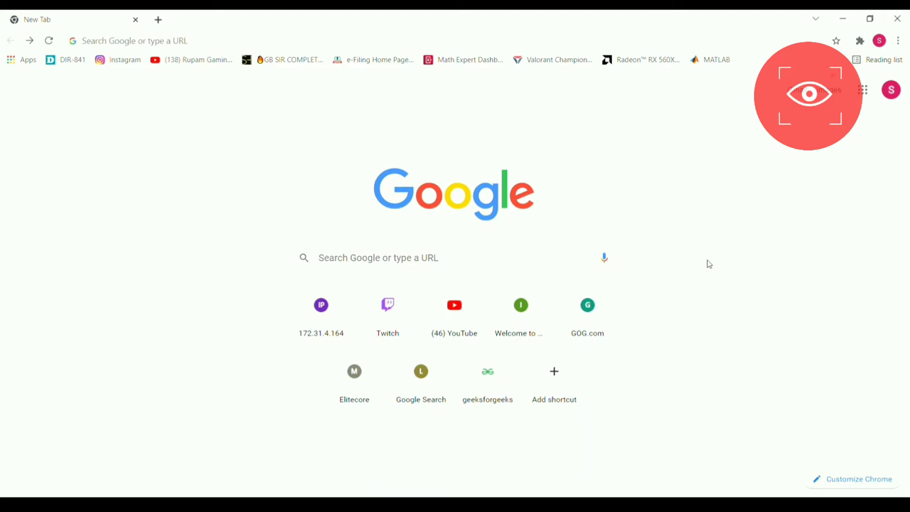
mouse_move(422, 313)
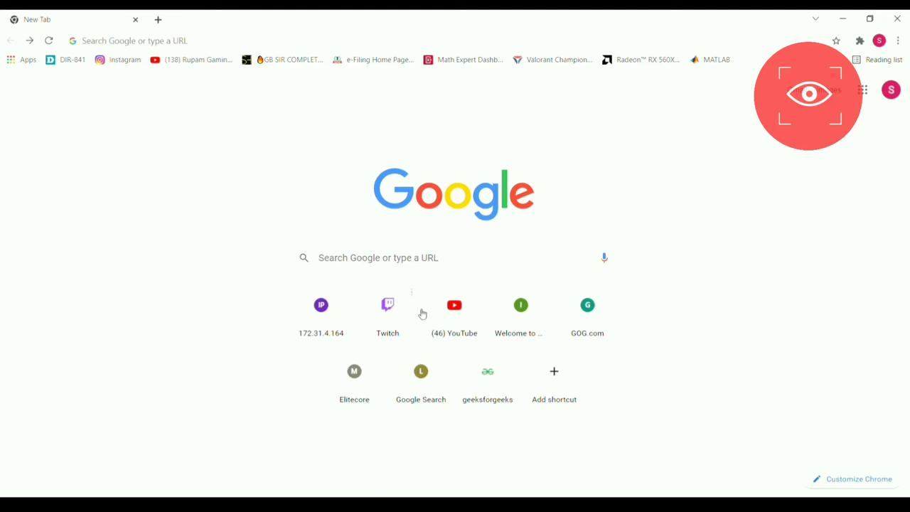
mouse_move(872, 101)
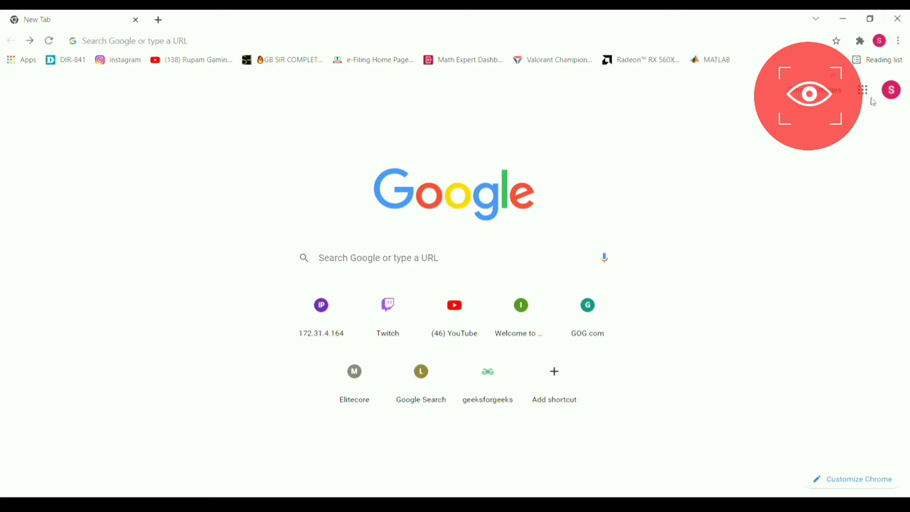
mouse_move(766, 197)
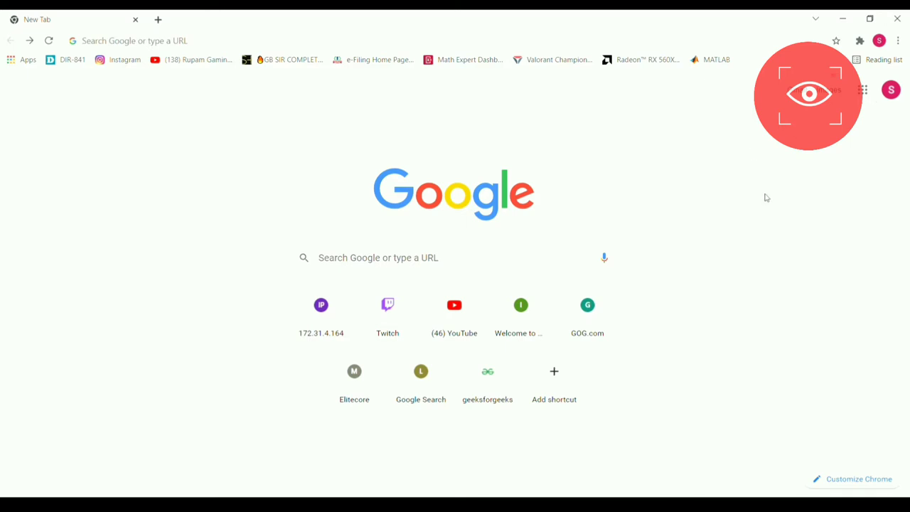
mouse_move(411, 303)
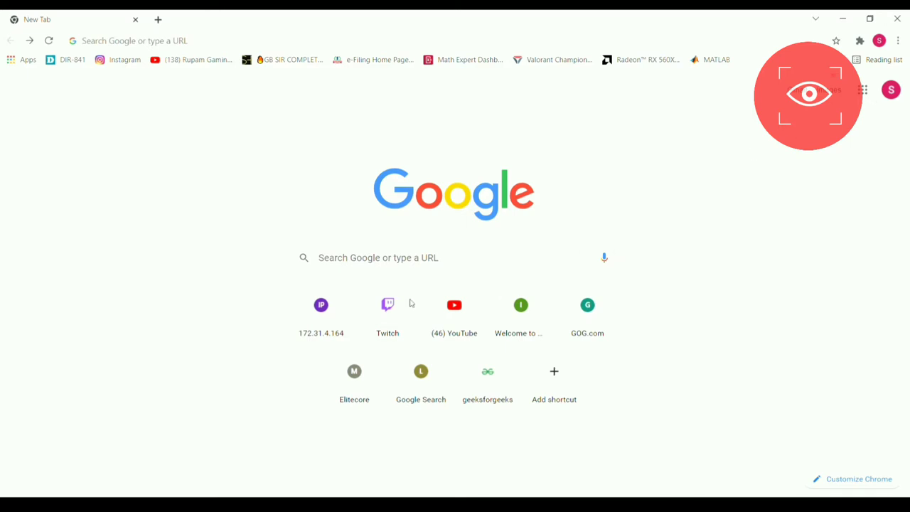
mouse_move(708, 263)
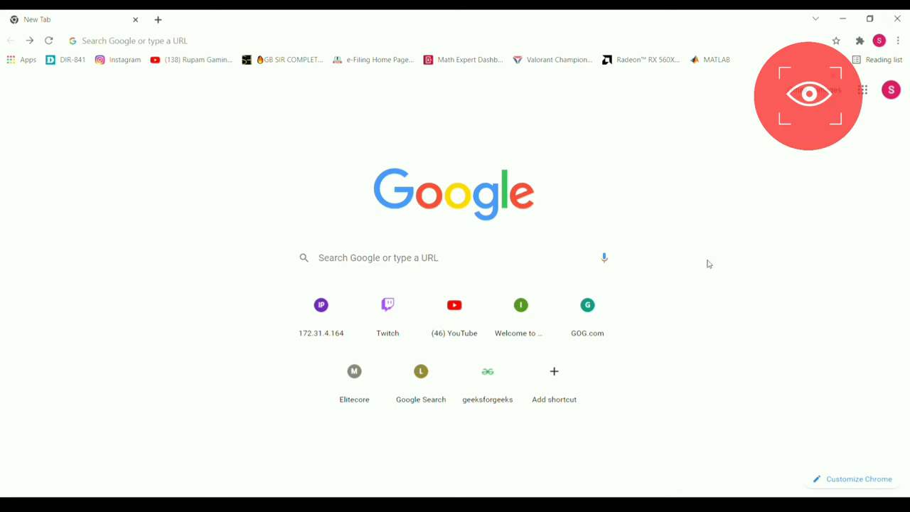
mouse_move(422, 313)
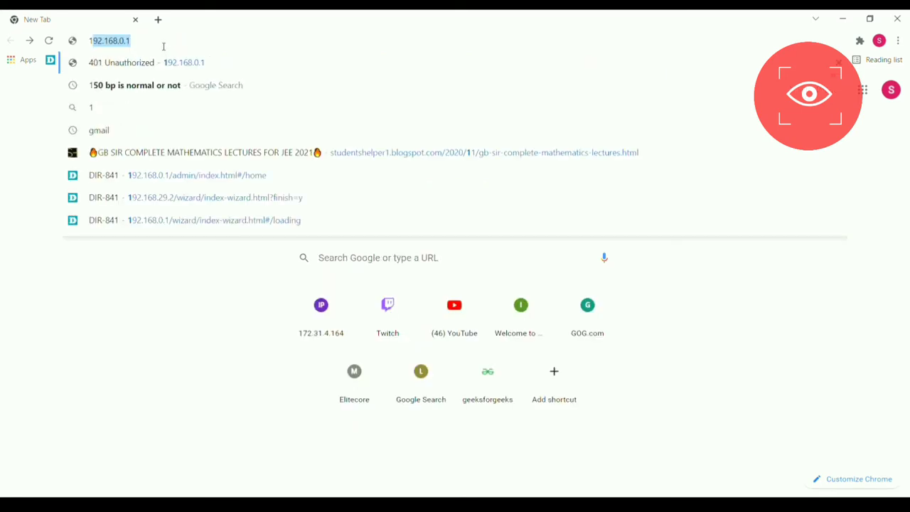
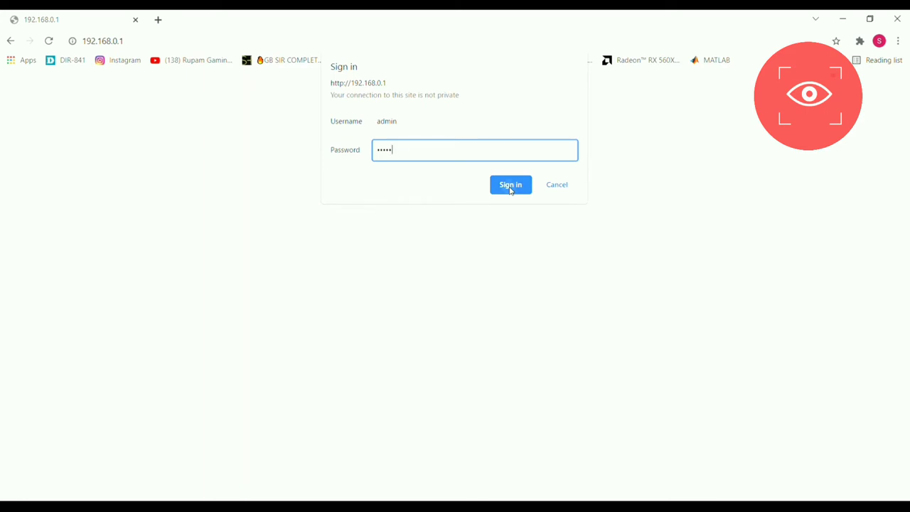
Sign in to the DIR-806IN setup wizard with the admin credentials.
click(510, 185)
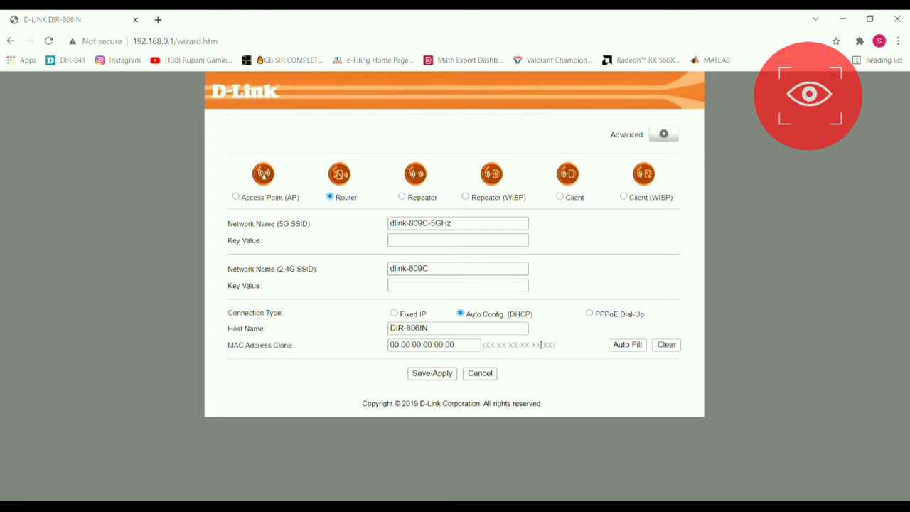
mouse_move(513, 256)
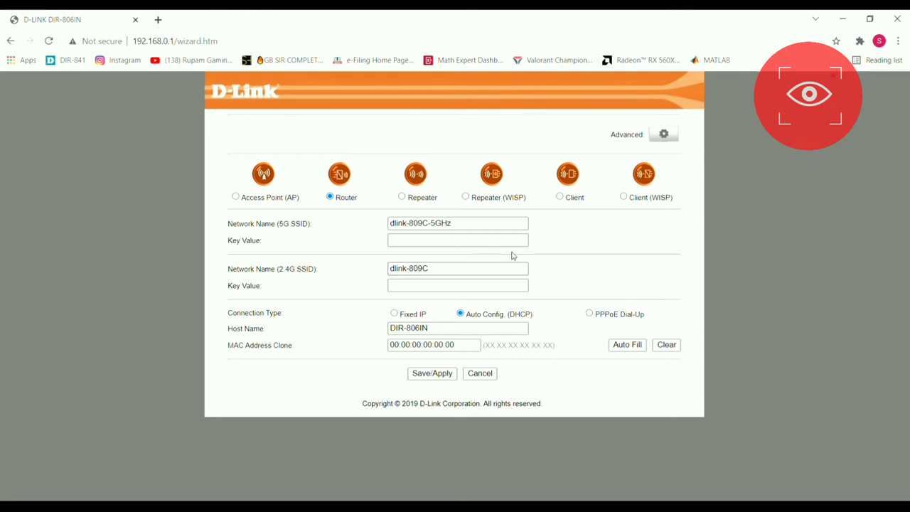
mouse_move(482, 201)
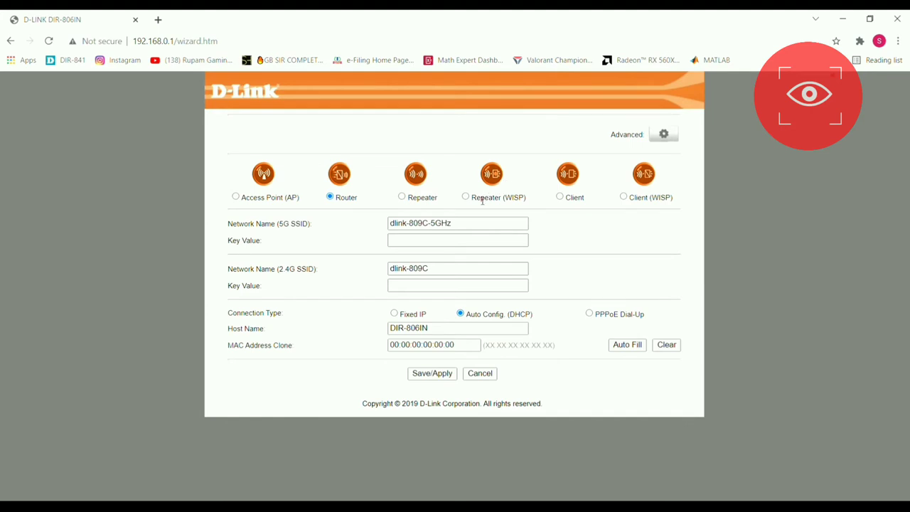
mouse_move(493, 178)
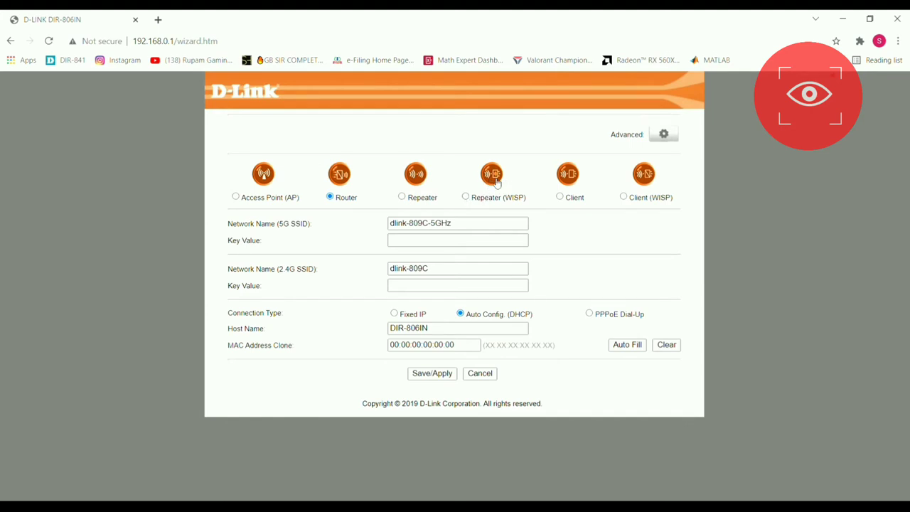
mouse_move(461, 197)
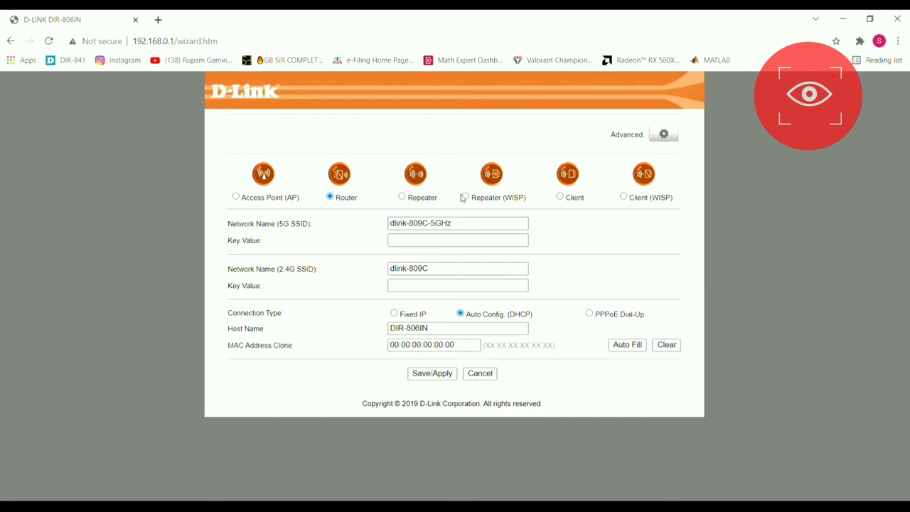
mouse_move(465, 198)
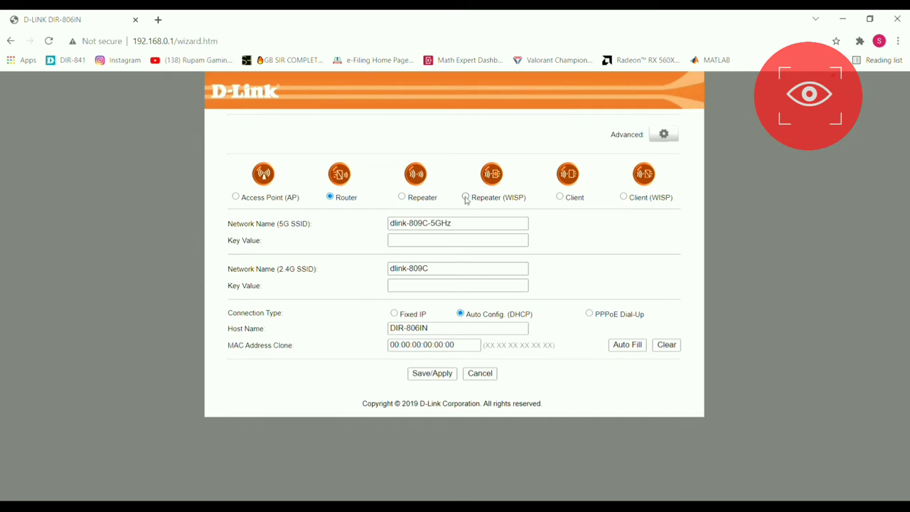
mouse_move(333, 218)
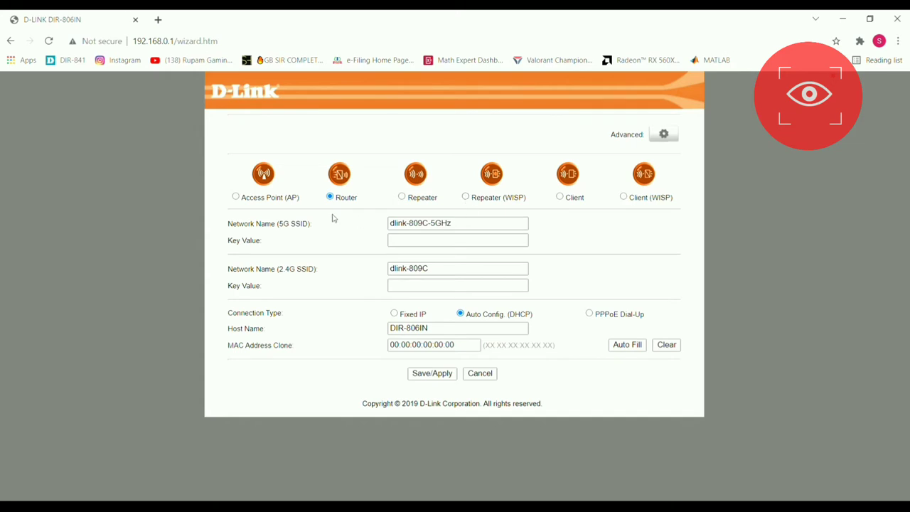
Try Repeater (WISP) with a 2.4G uplink, then revert the wizard to Router mode.
click(465, 196)
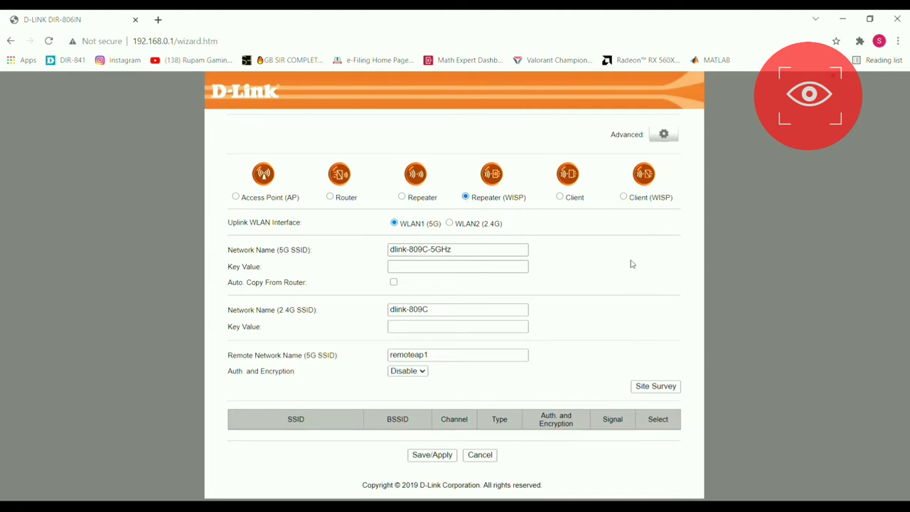
mouse_move(607, 285)
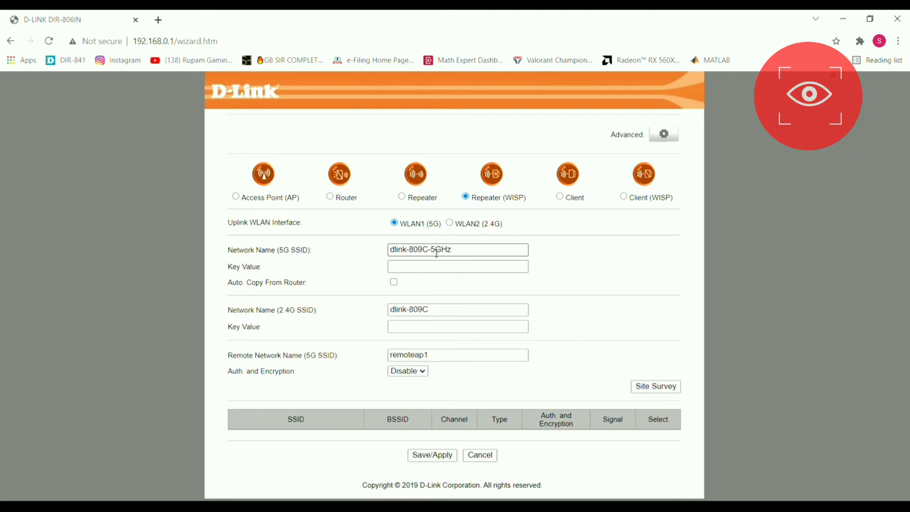
click(469, 250)
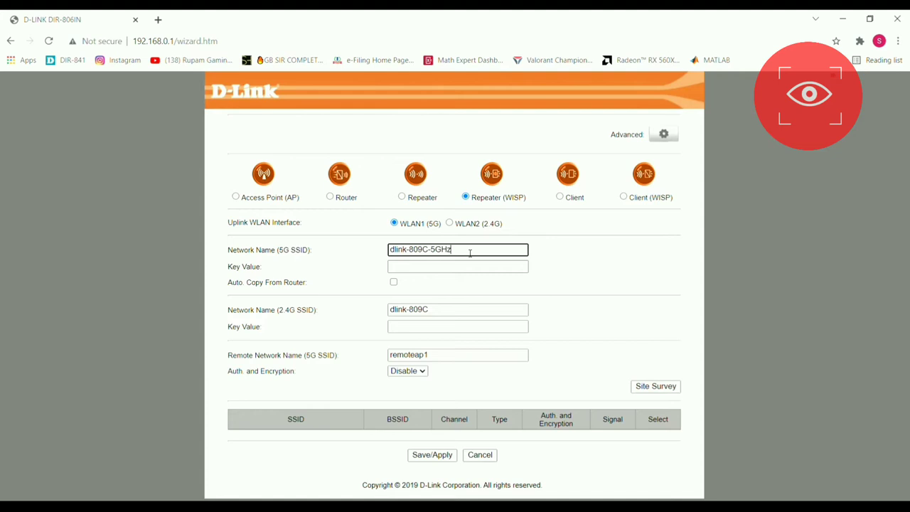
mouse_move(547, 298)
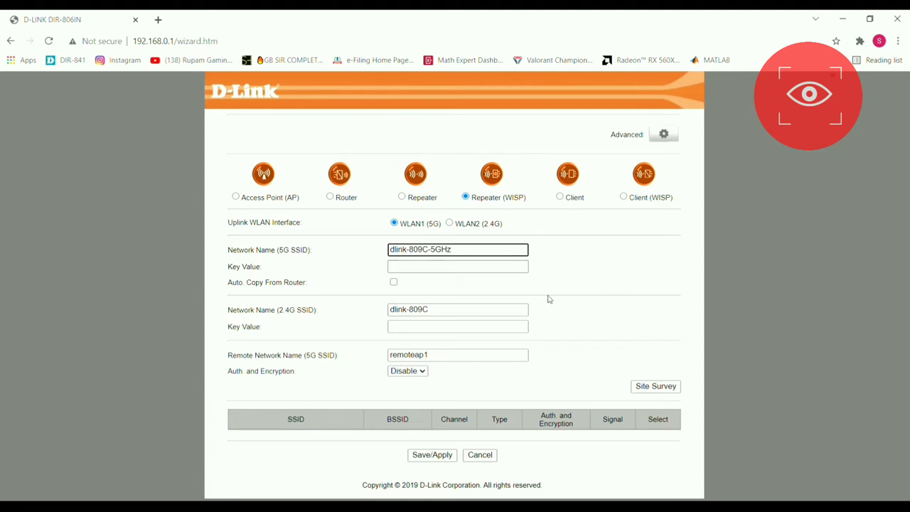
click(449, 224)
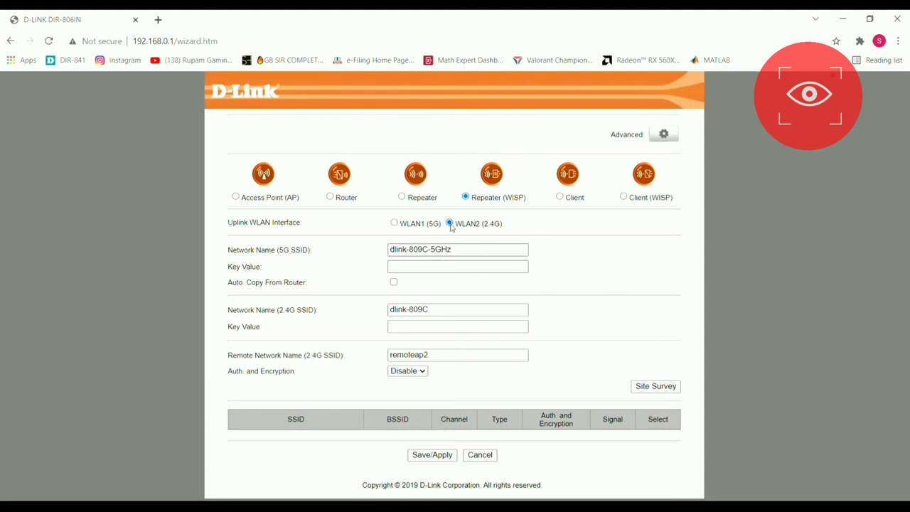
mouse_move(723, 349)
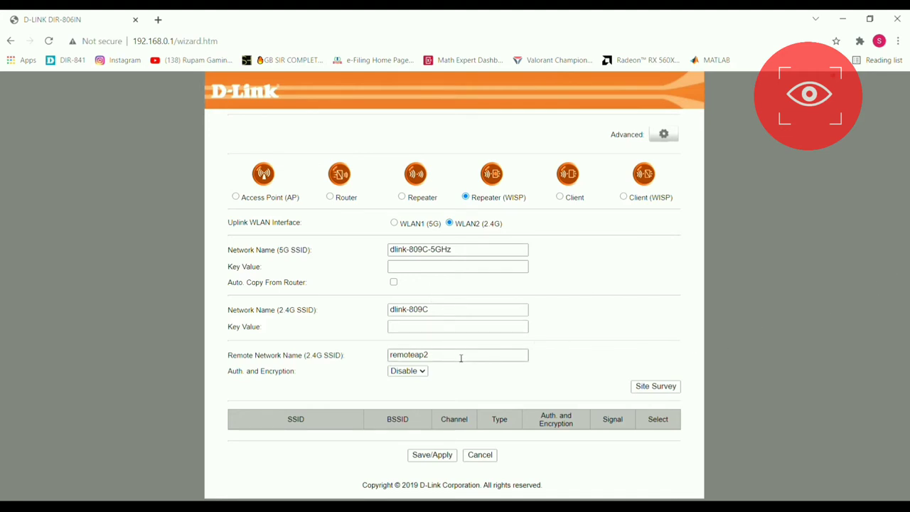
click(457, 266)
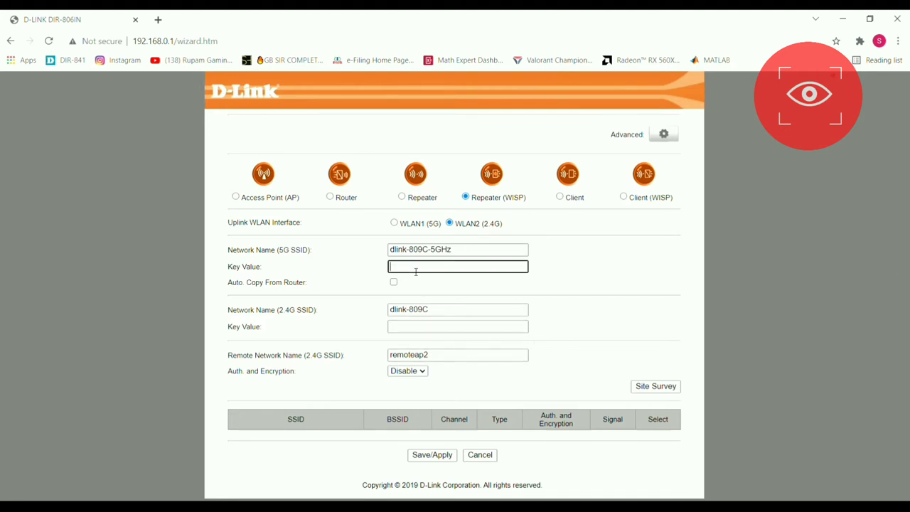
text(r)
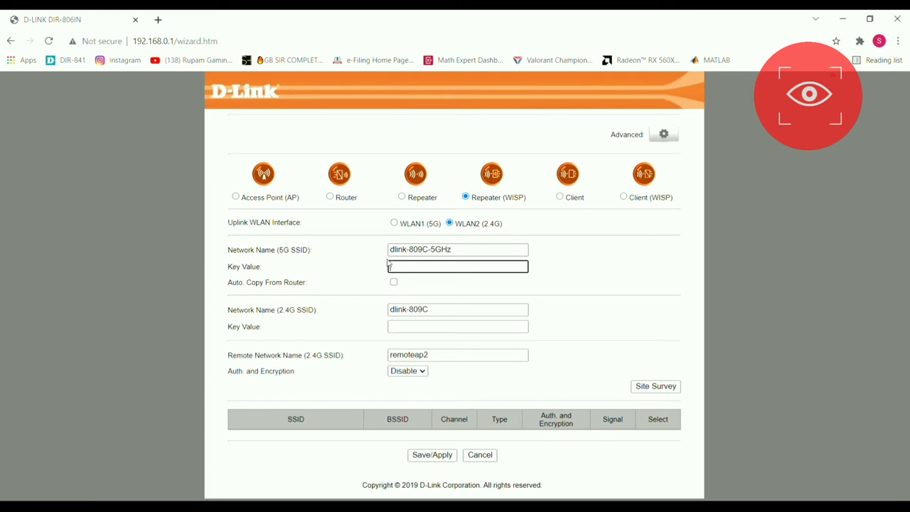
click(330, 197)
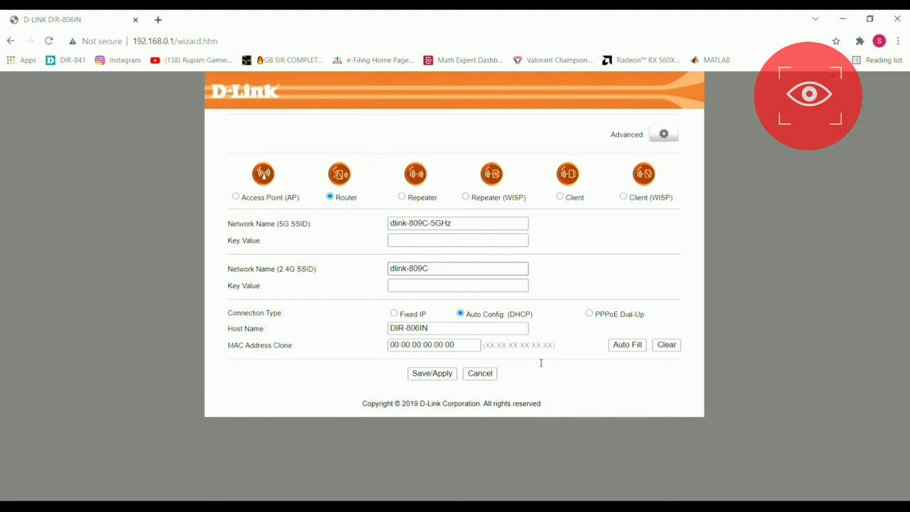
mouse_move(522, 263)
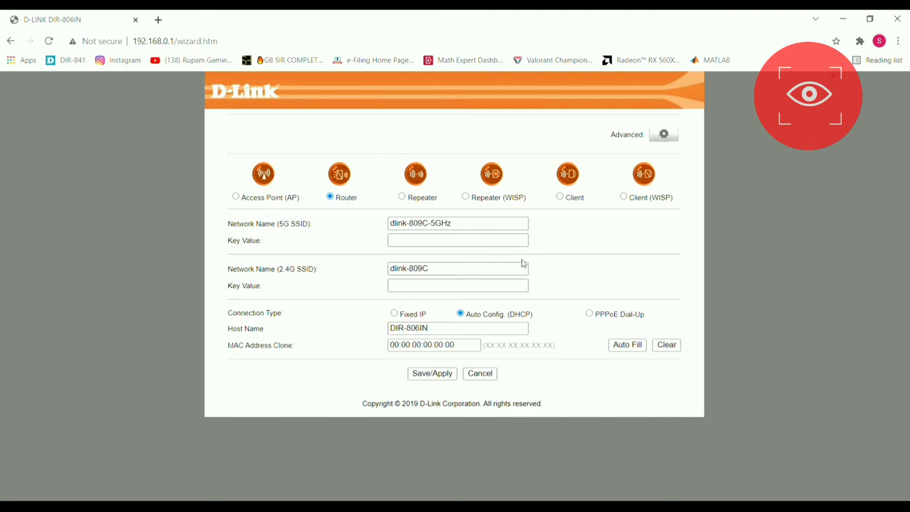
mouse_move(505, 185)
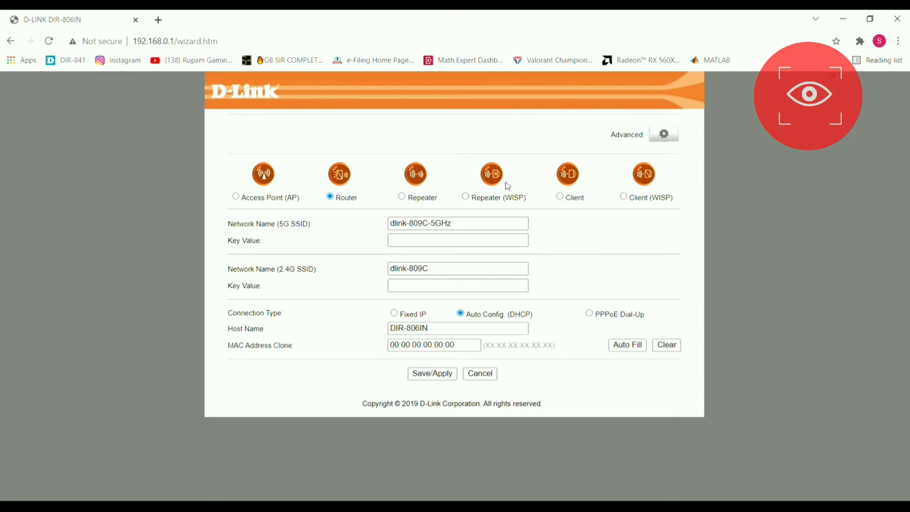
mouse_move(495, 183)
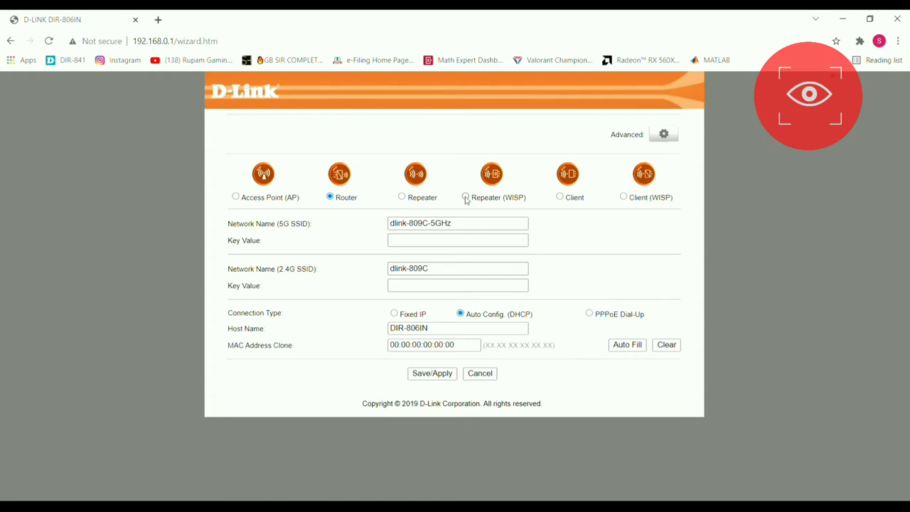
mouse_move(429, 217)
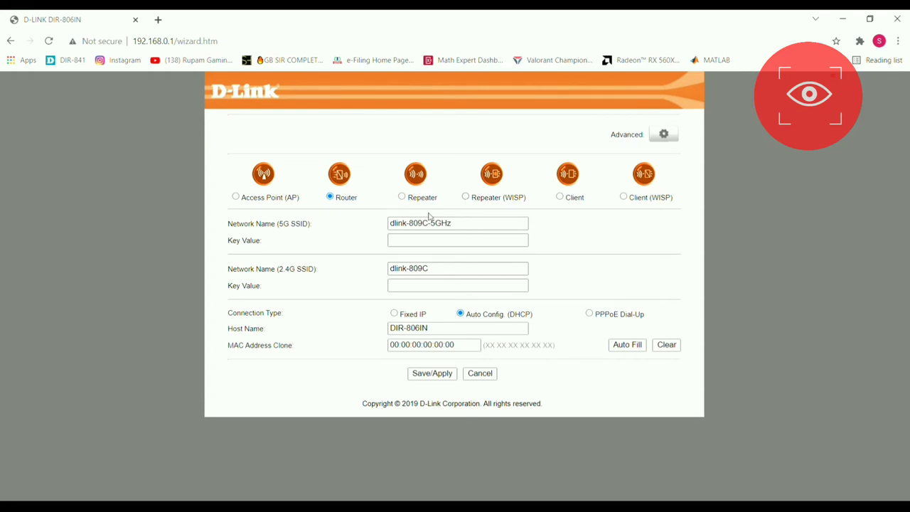
mouse_move(467, 203)
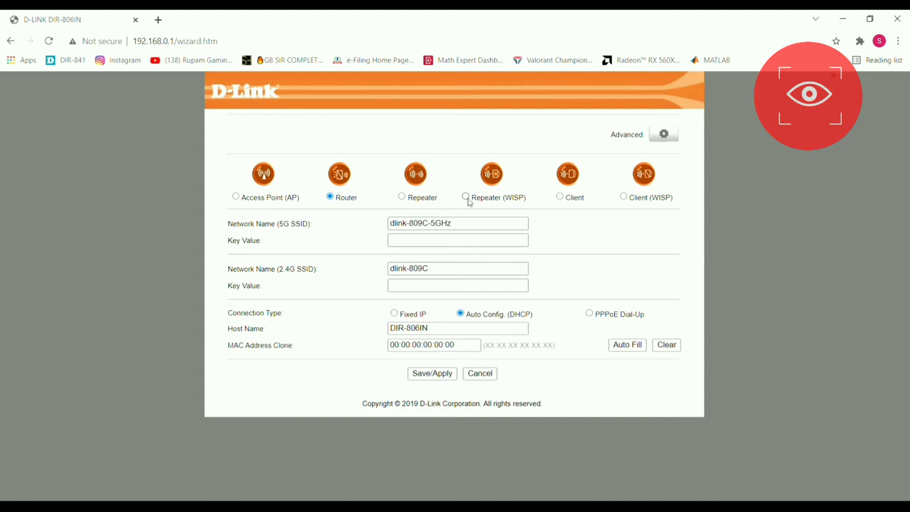
Select Repeater (WISP) mode and start editing the 5G extender network name.
click(465, 197)
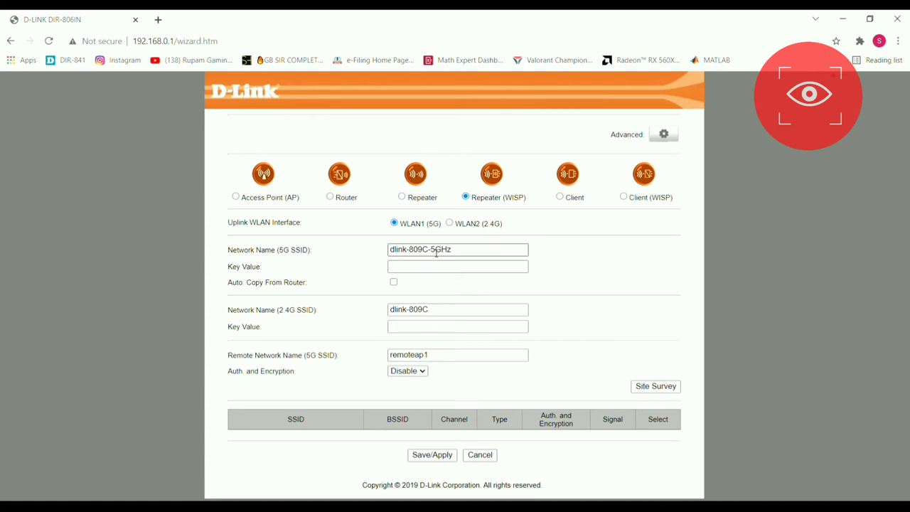
mouse_move(470, 256)
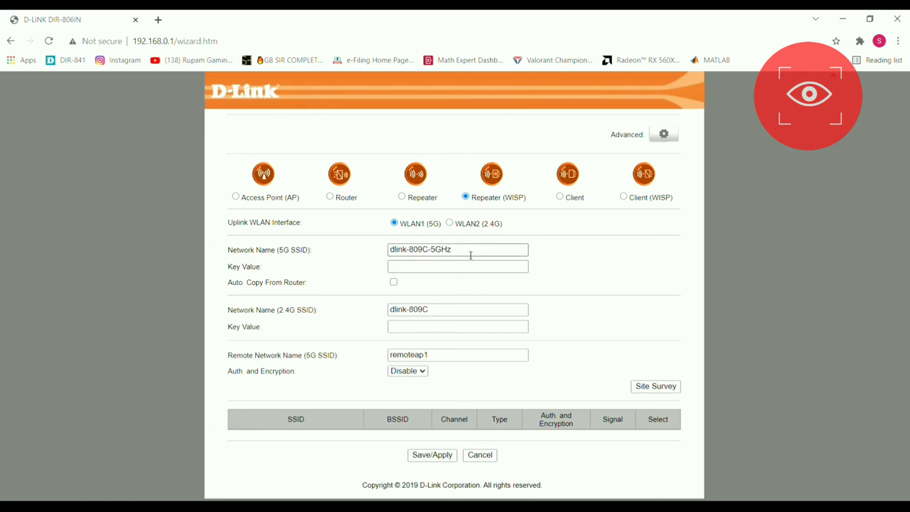
click(456, 249)
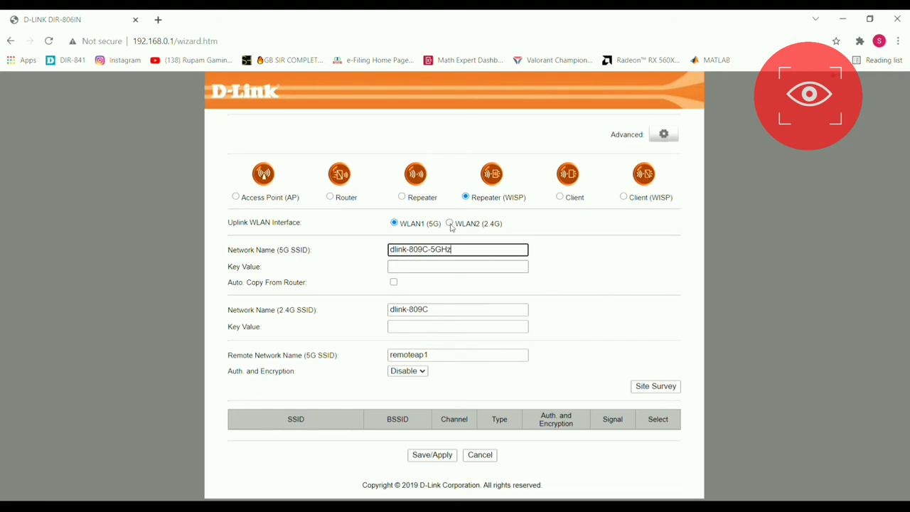
click(449, 223)
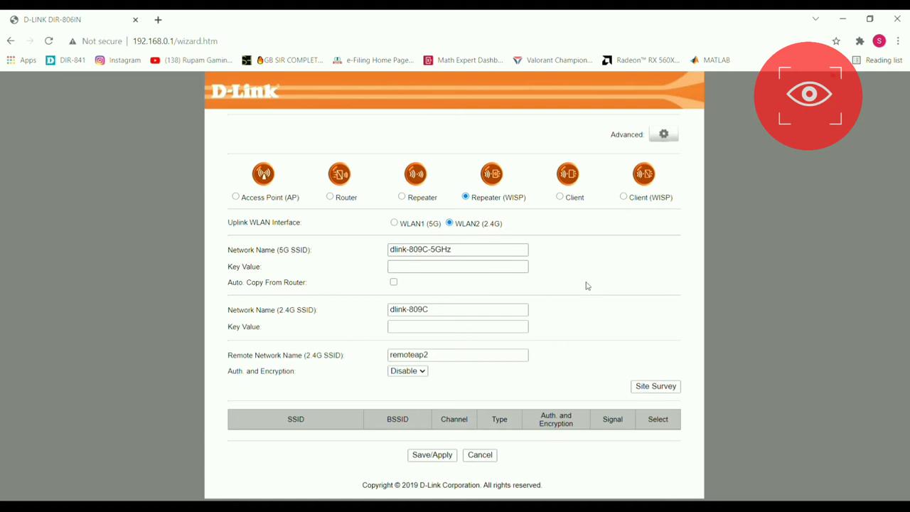
mouse_move(430, 298)
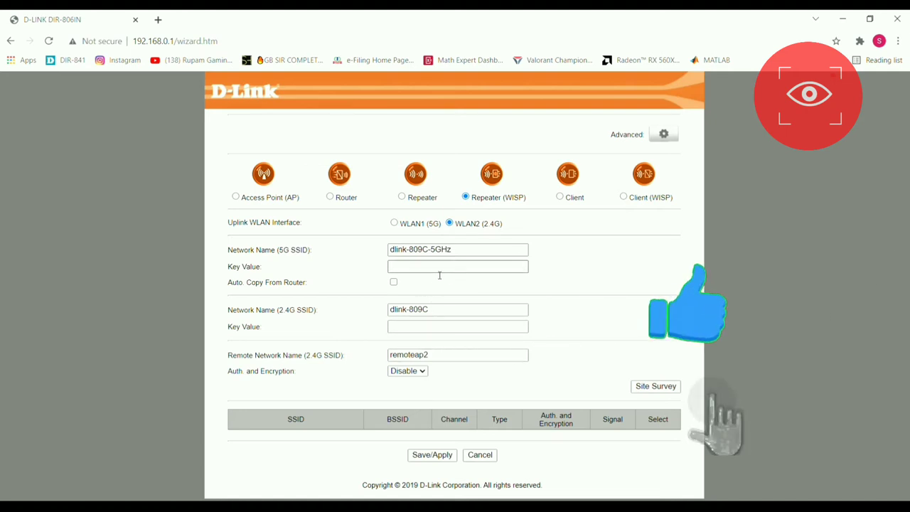
click(457, 266)
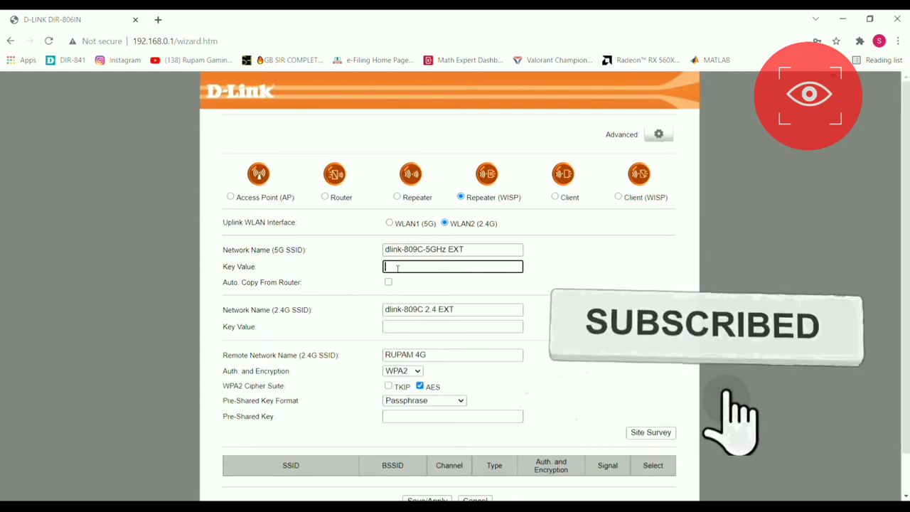
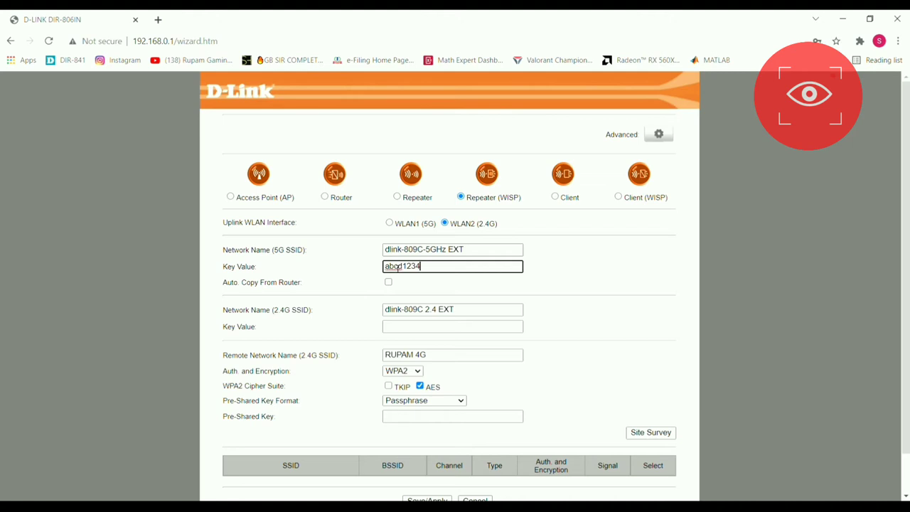
mouse_move(404, 333)
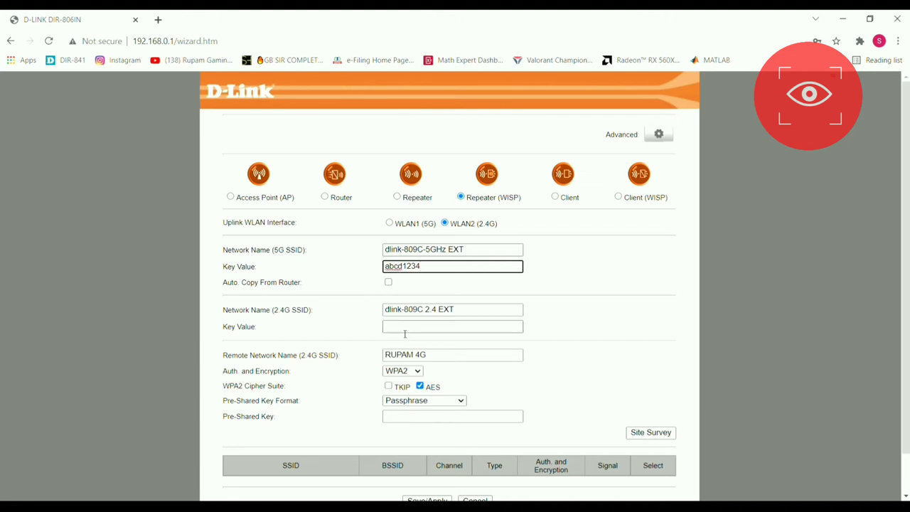
click(452, 327)
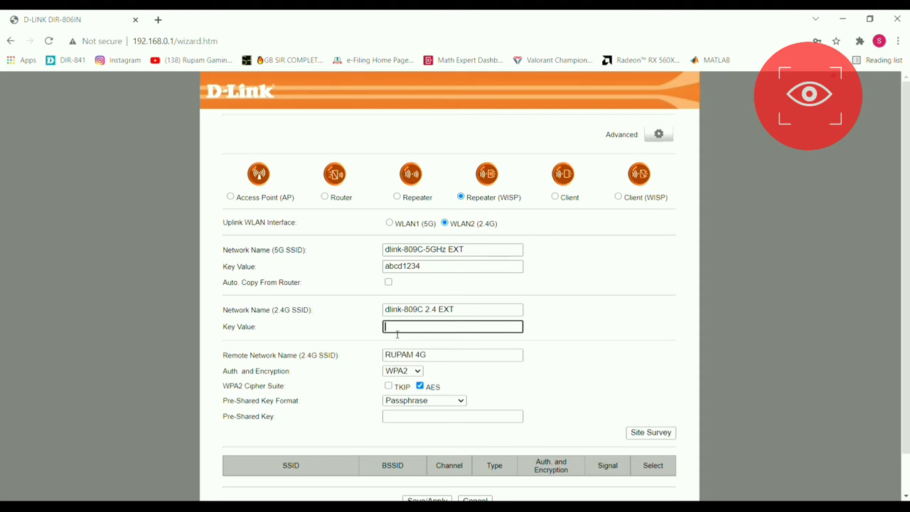
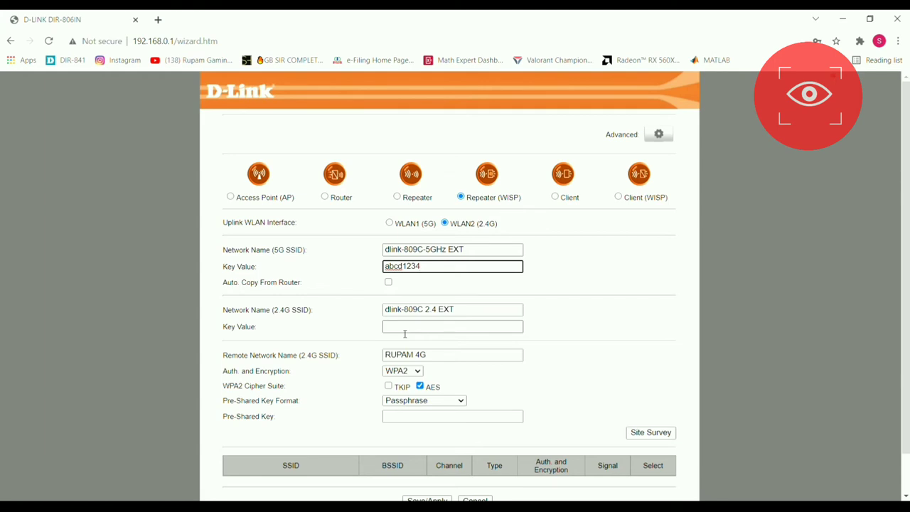
click(452, 326)
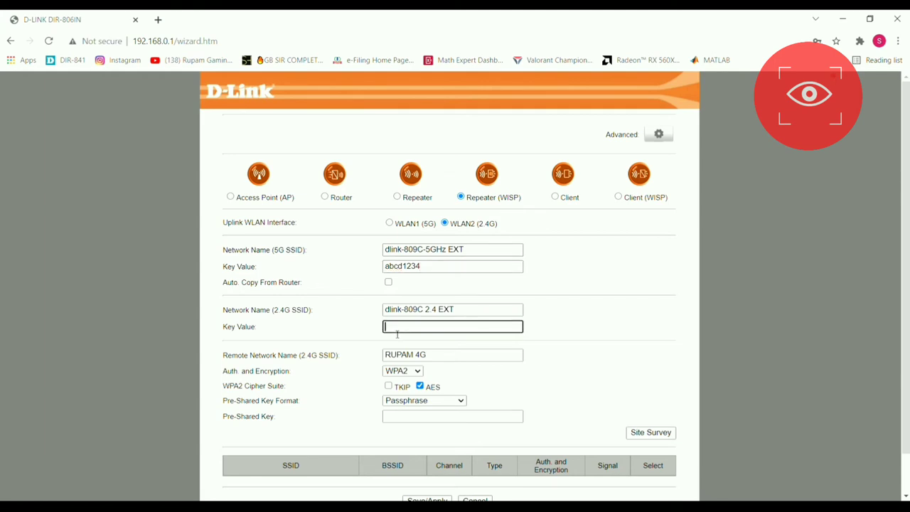
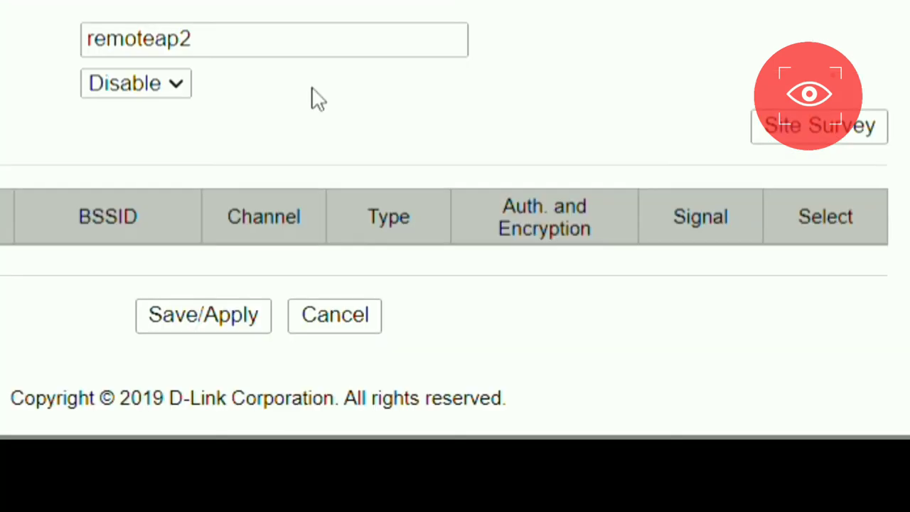
mouse_move(881, 160)
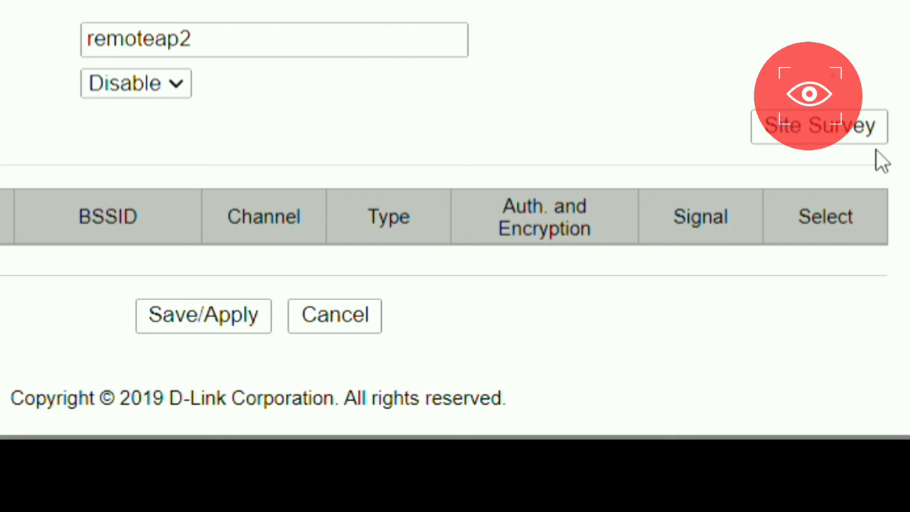
Run a Site Survey to list nearby wireless networks.
click(818, 125)
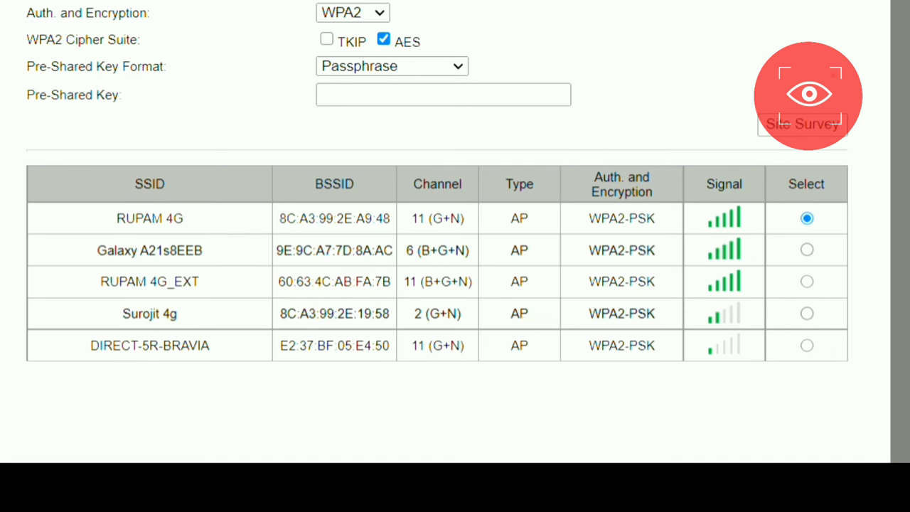
Pick RUPAM 4G from the survey results as the remote network to extend.
click(443, 95)
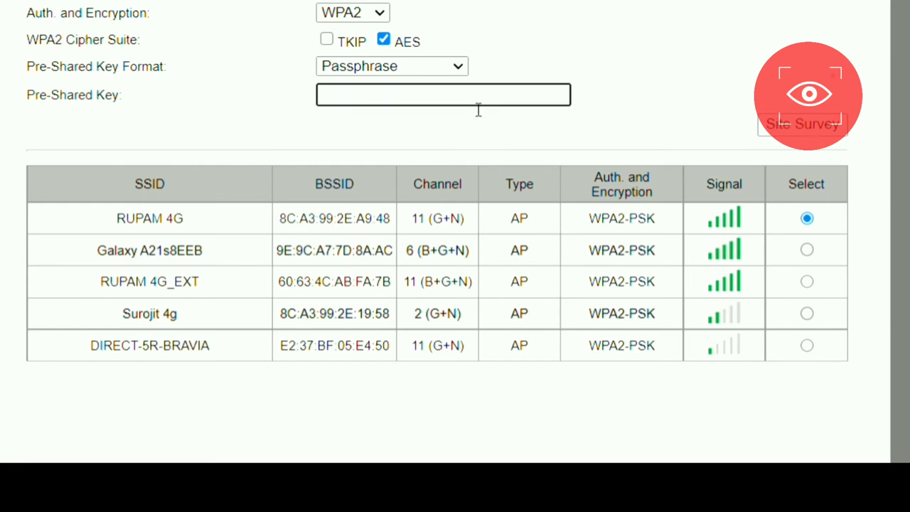
click(352, 12)
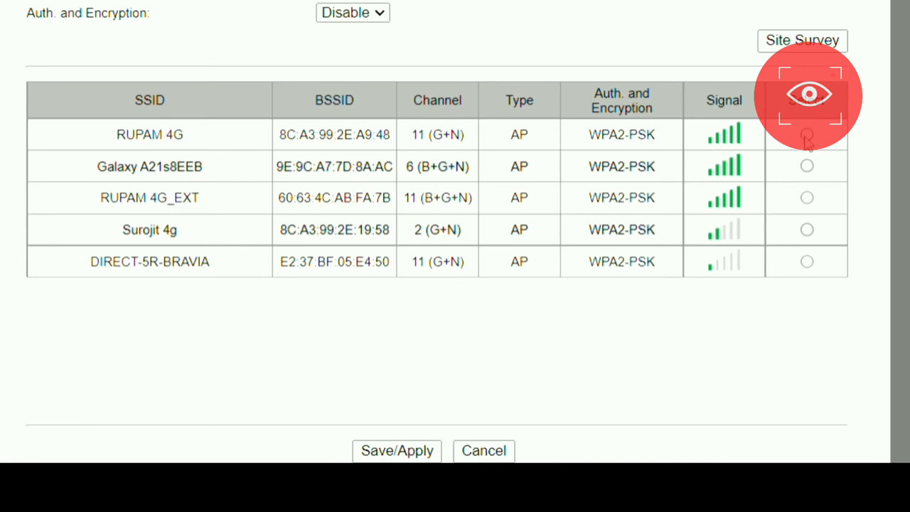
click(806, 134)
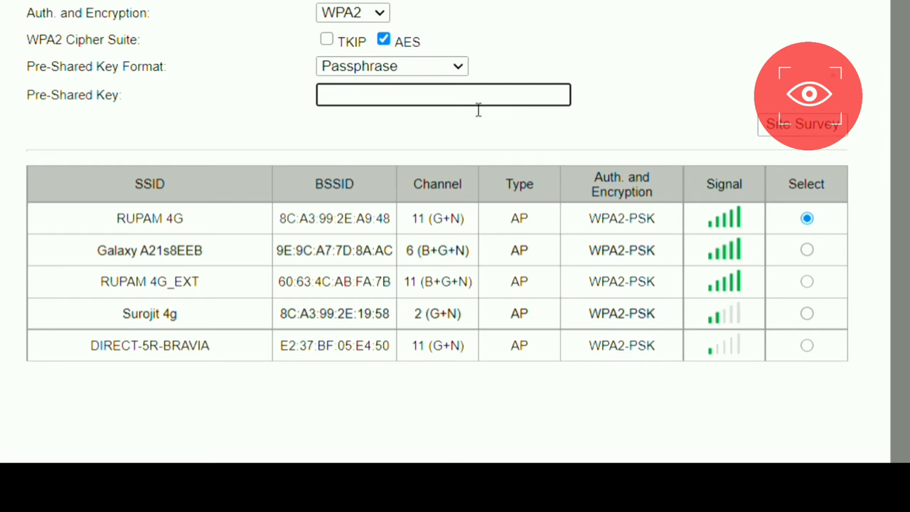
click(353, 12)
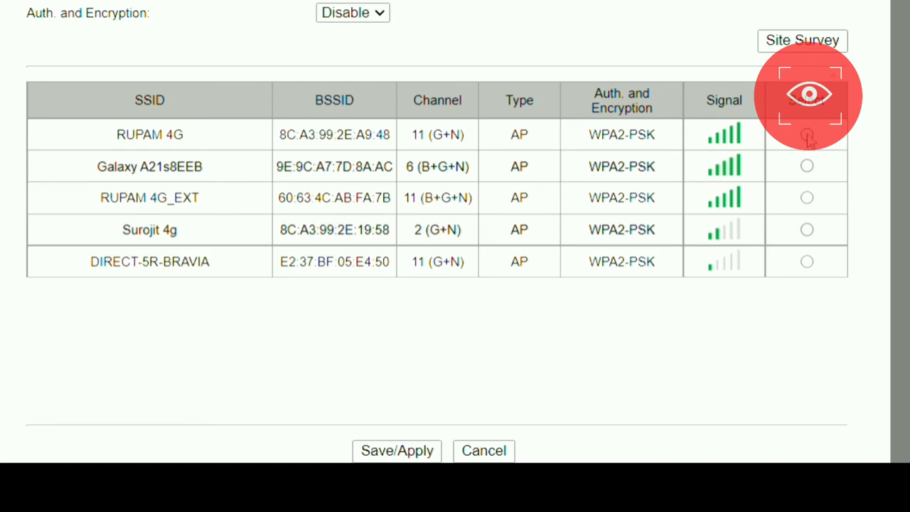
click(807, 134)
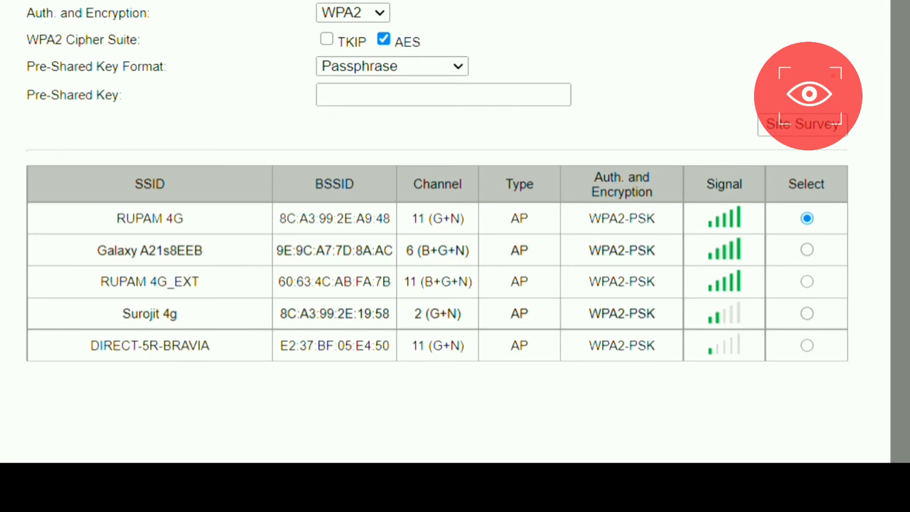
click(442, 94)
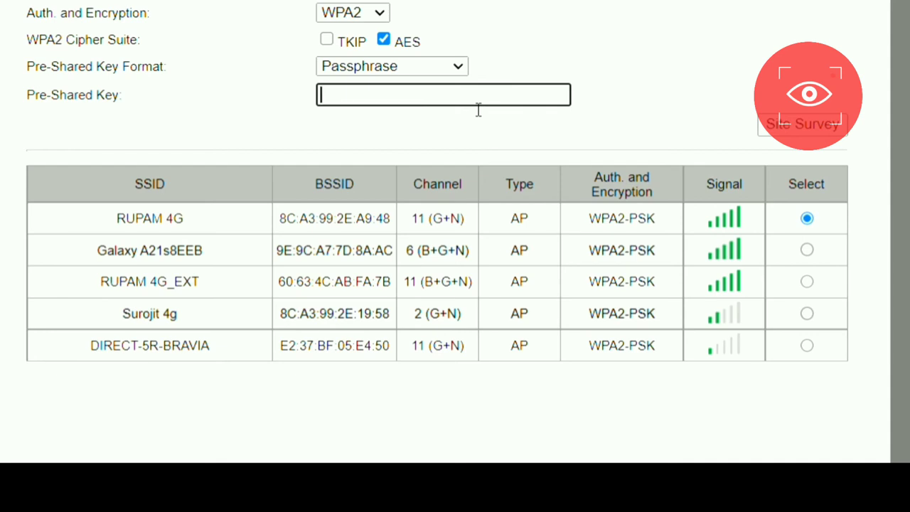
scroll(down, 3)
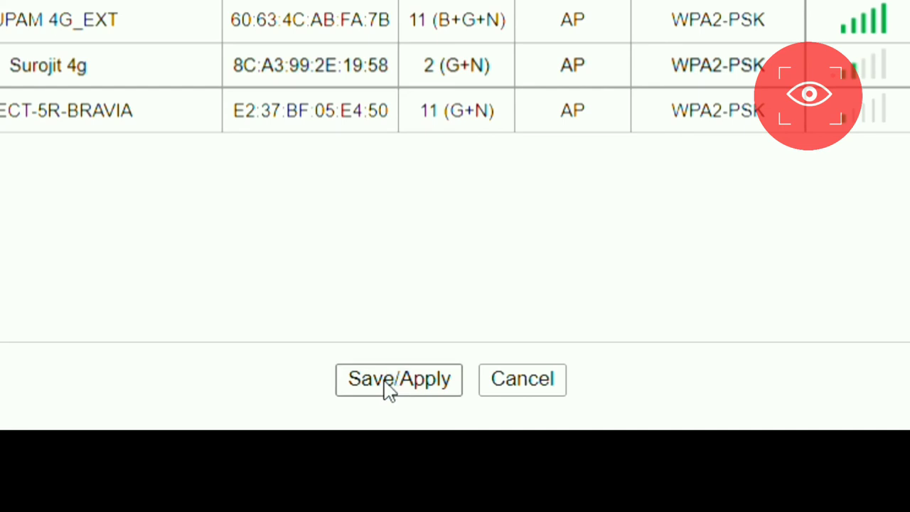
mouse_move(802, 310)
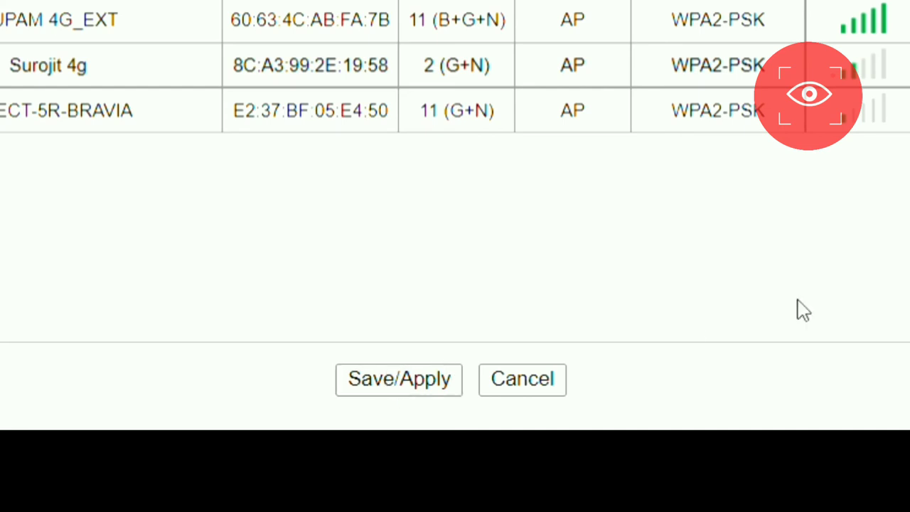
mouse_move(872, 293)
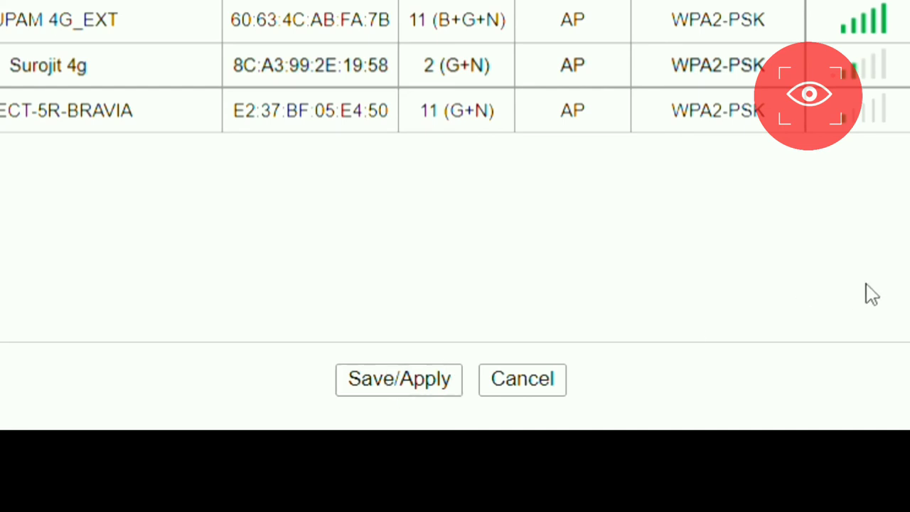
Save and apply the Repeater (WISP) configuration with Save/Apply.
click(398, 379)
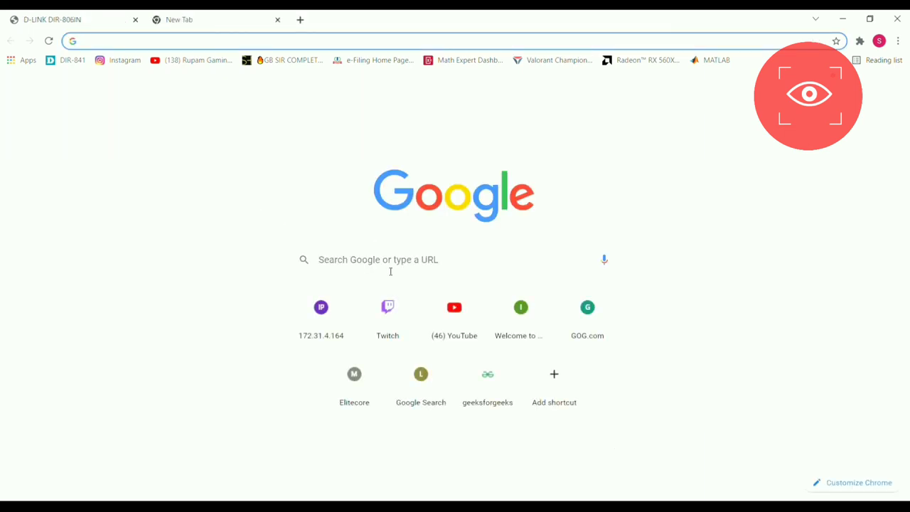
Open YouTube from a new tab's shortcut tile to confirm internet access.
click(454, 307)
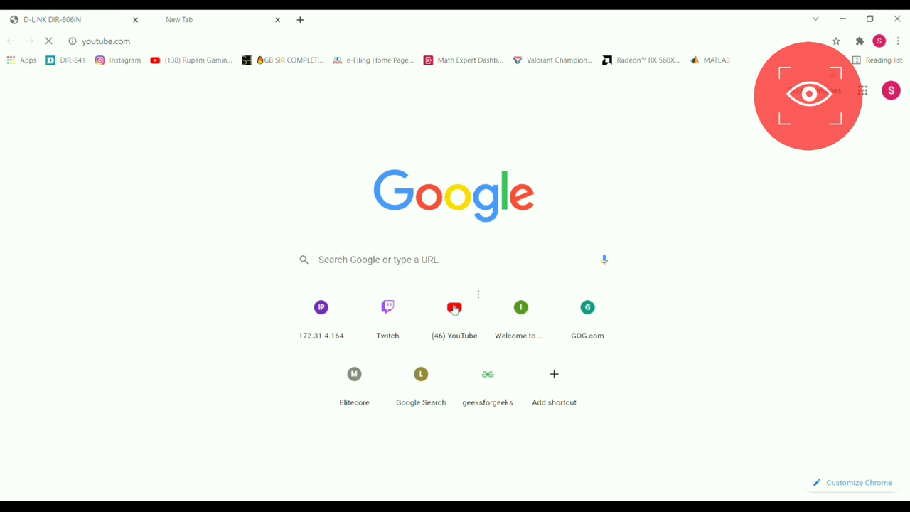
click(454, 307)
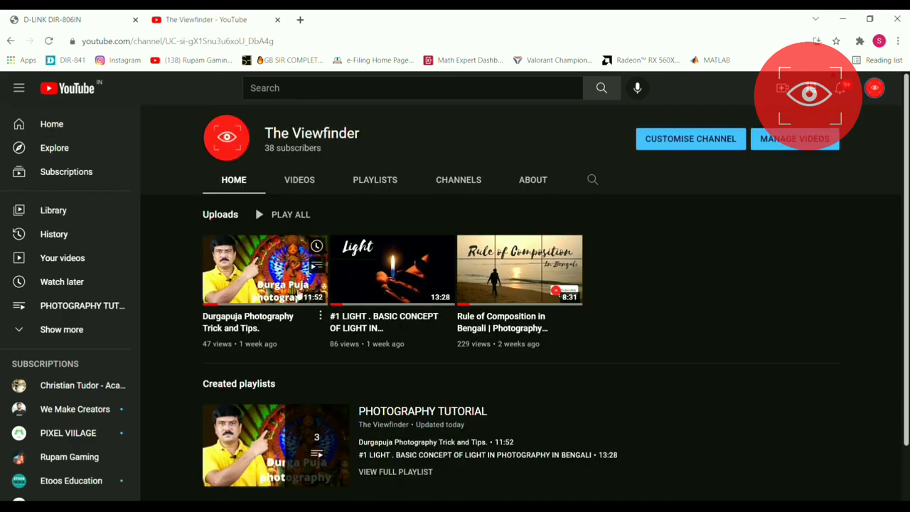
Play The Viewfinder's 'Durgapuja Photography Trick and Tips' upload and scroll to its description.
click(265, 270)
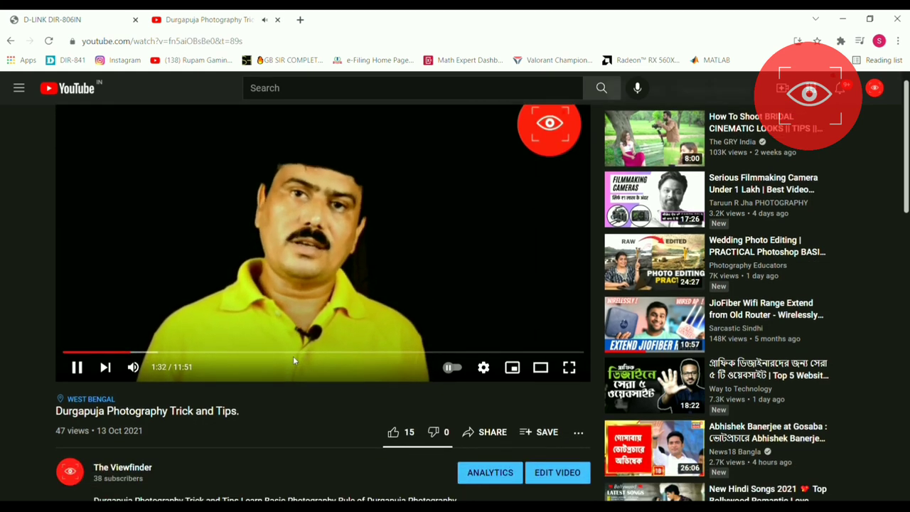
scroll(down, 3)
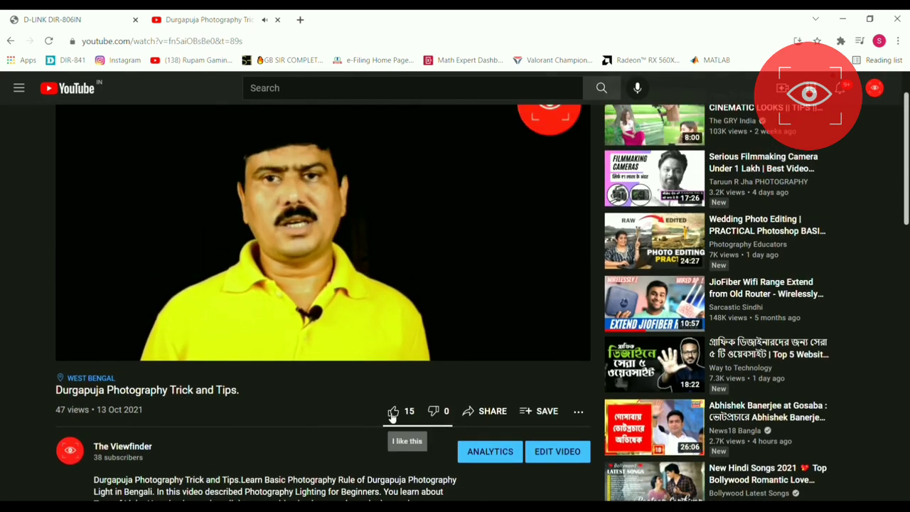
mouse_move(308, 378)
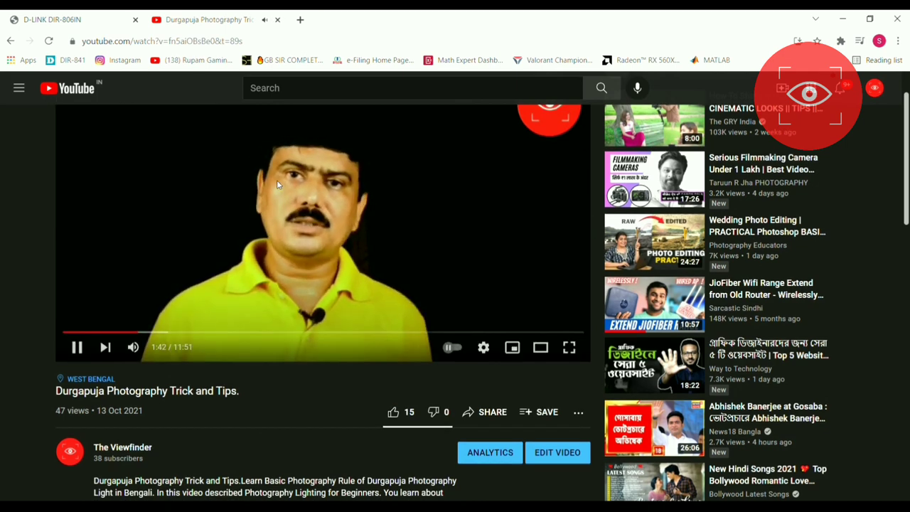
scroll(up, 3)
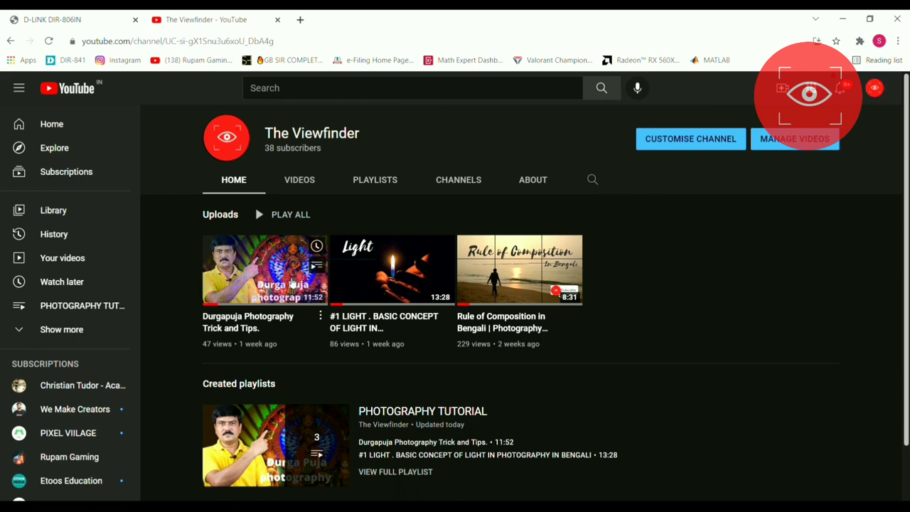
click(265, 268)
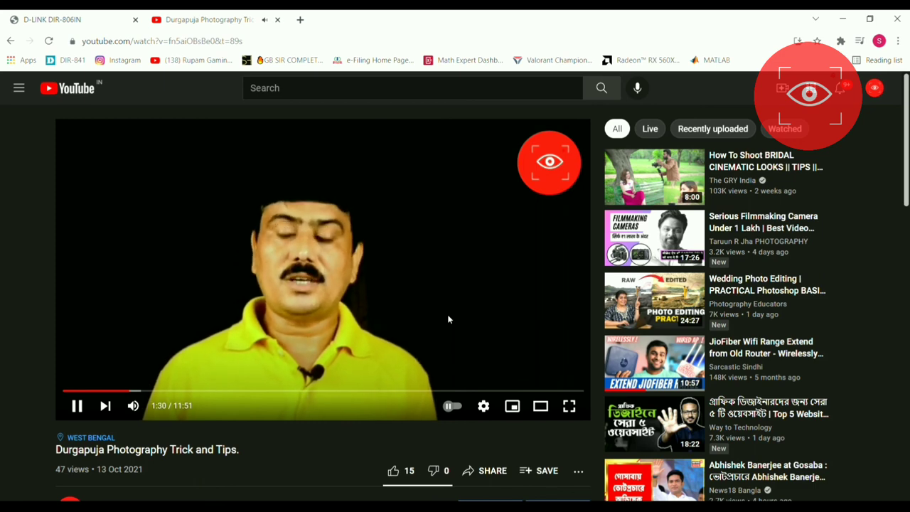
scroll(down, 3)
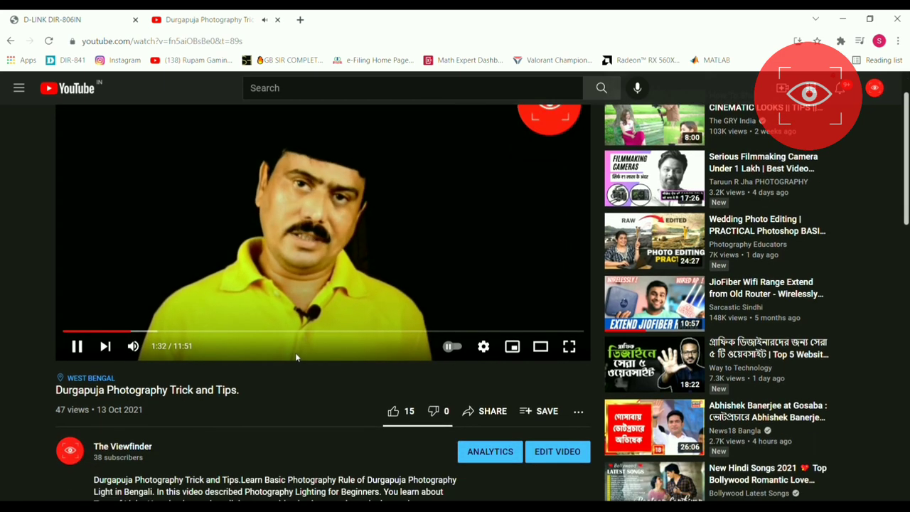
scroll(down, 3)
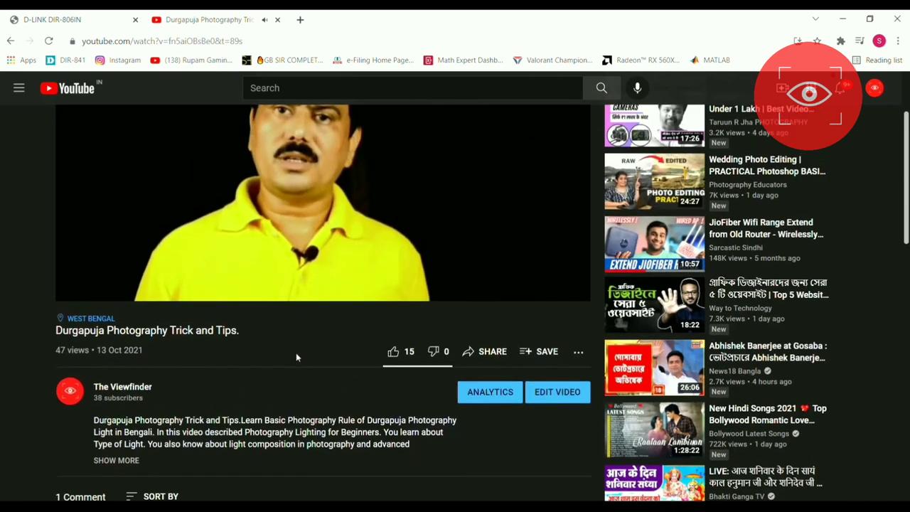